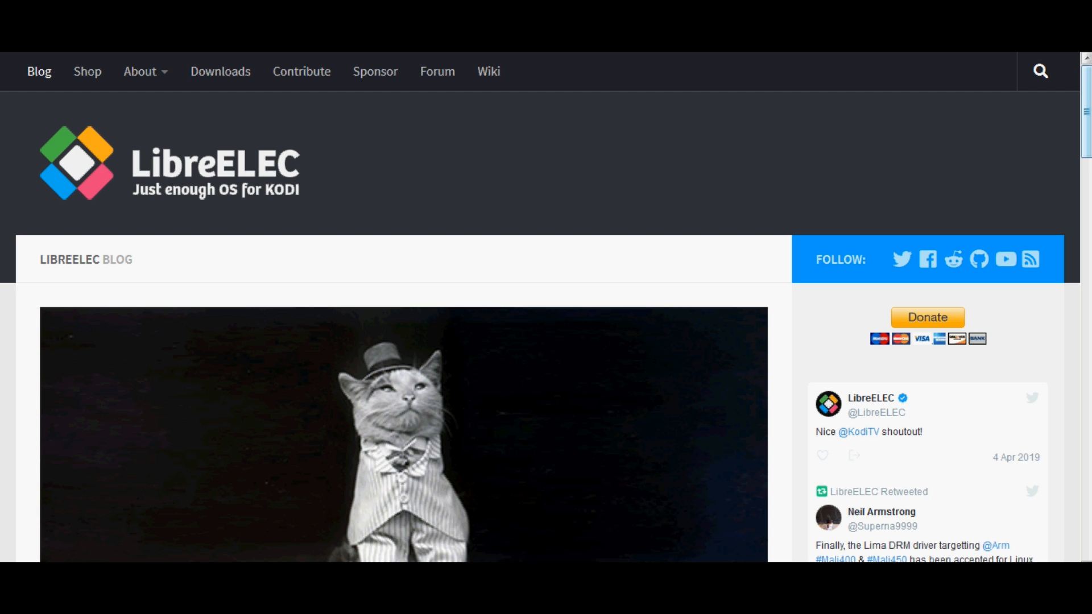
# Step: Scroll through the AE-AML 3.0.5 release notes and supported devices toward the Assets list
pyautogui.scroll(-3)
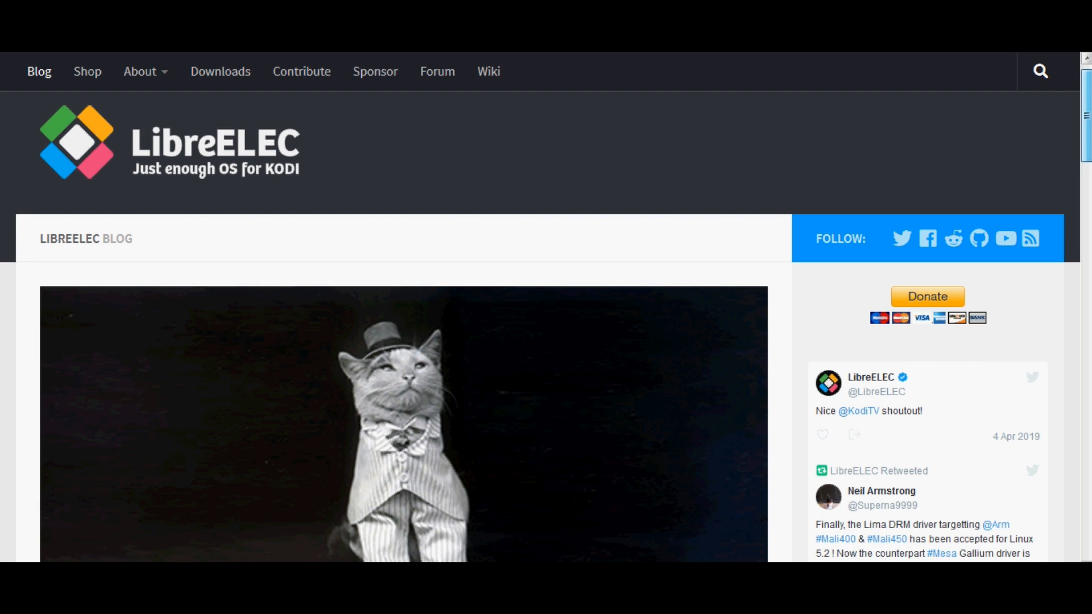
pyautogui.scroll(-3)
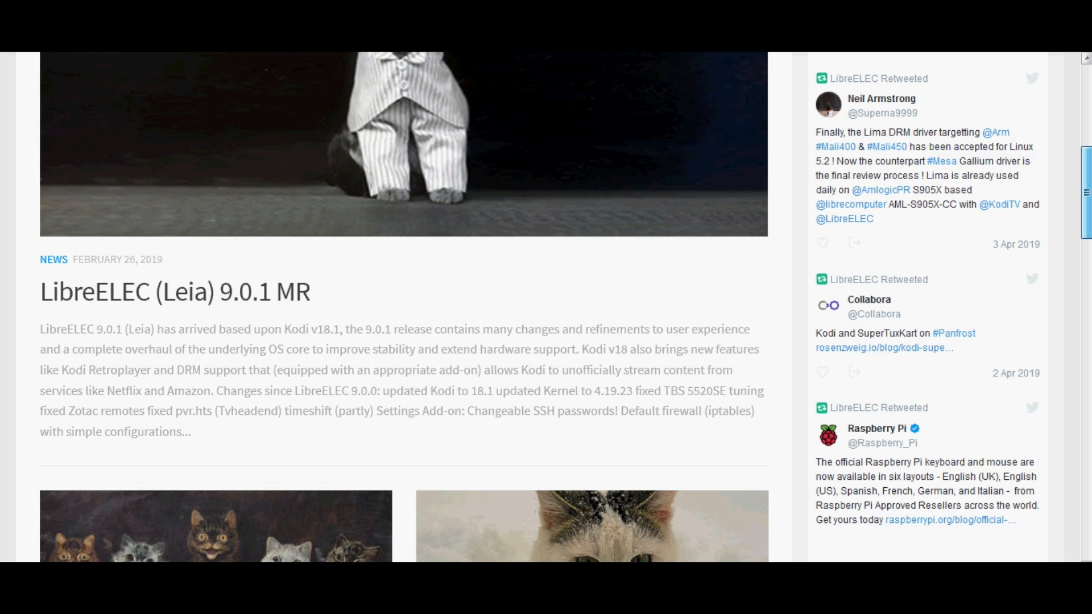
pyautogui.scroll(-3)
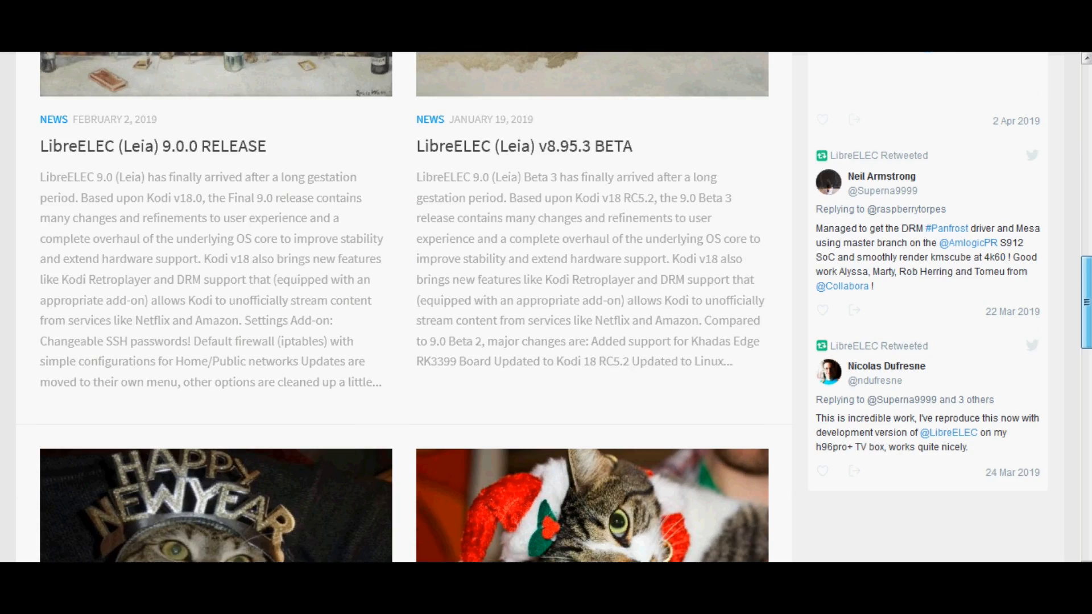
pyautogui.scroll(3)
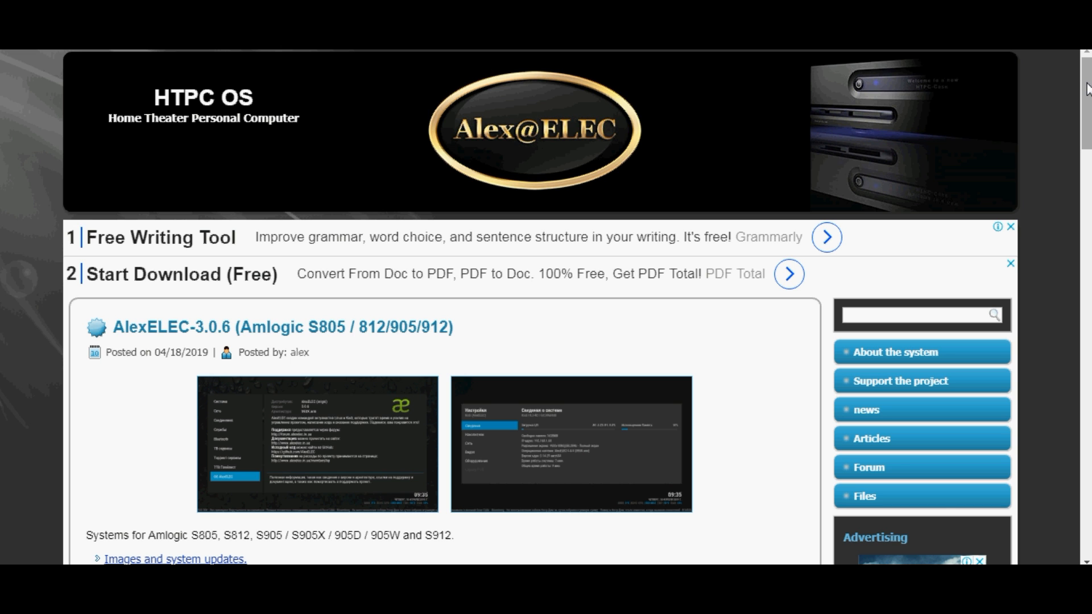
pyautogui.scroll(-3)
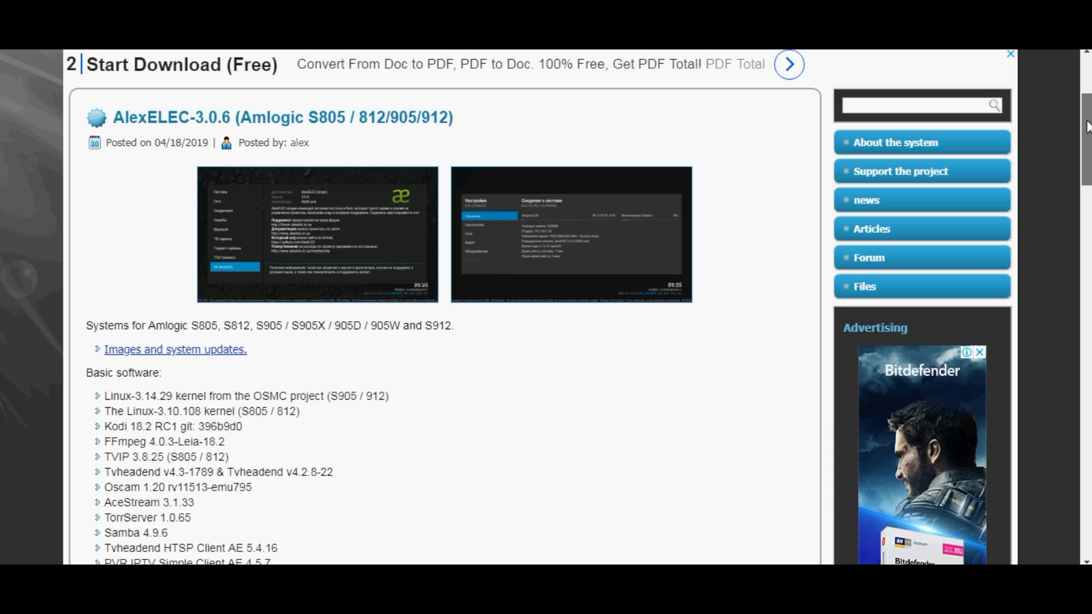
pyautogui.scroll(-3)
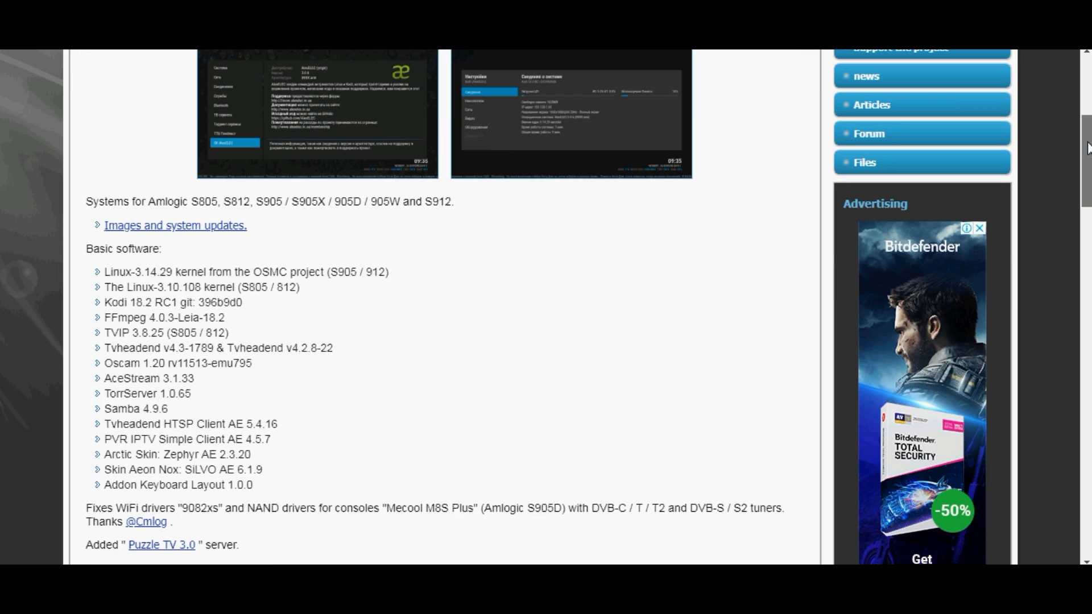
pyautogui.scroll(-3)
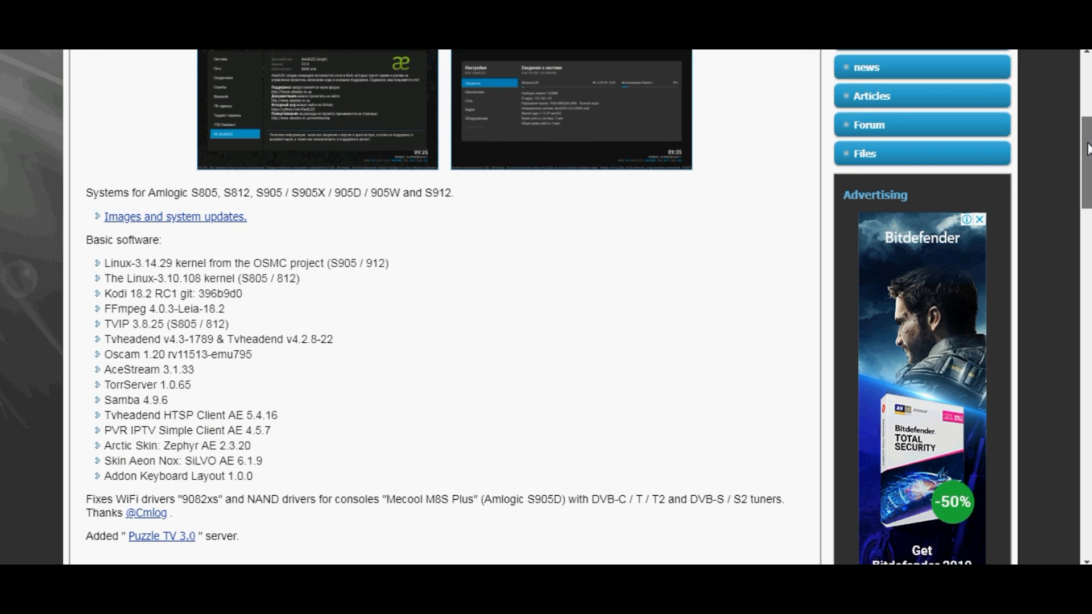
pyautogui.scroll(-3)
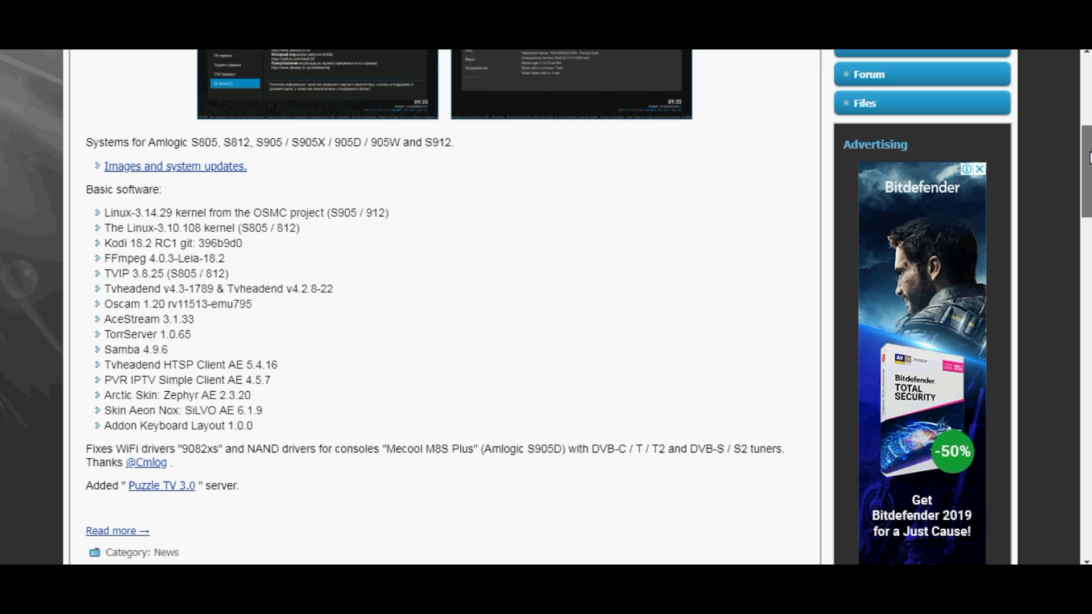
pyautogui.scroll(-3)
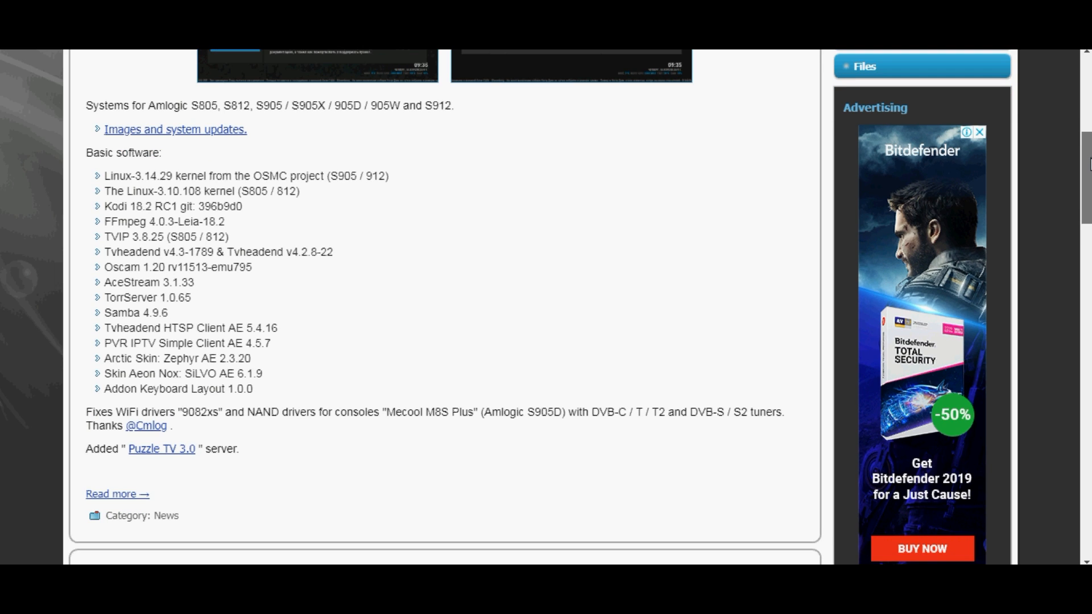
pyautogui.scroll(-3)
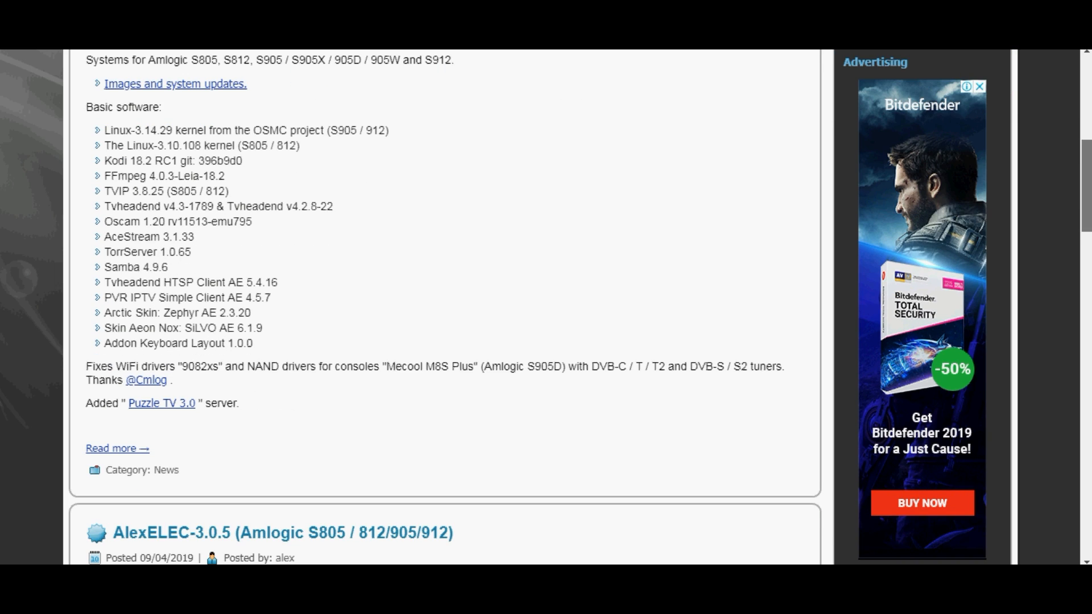
pyautogui.scroll(-3)
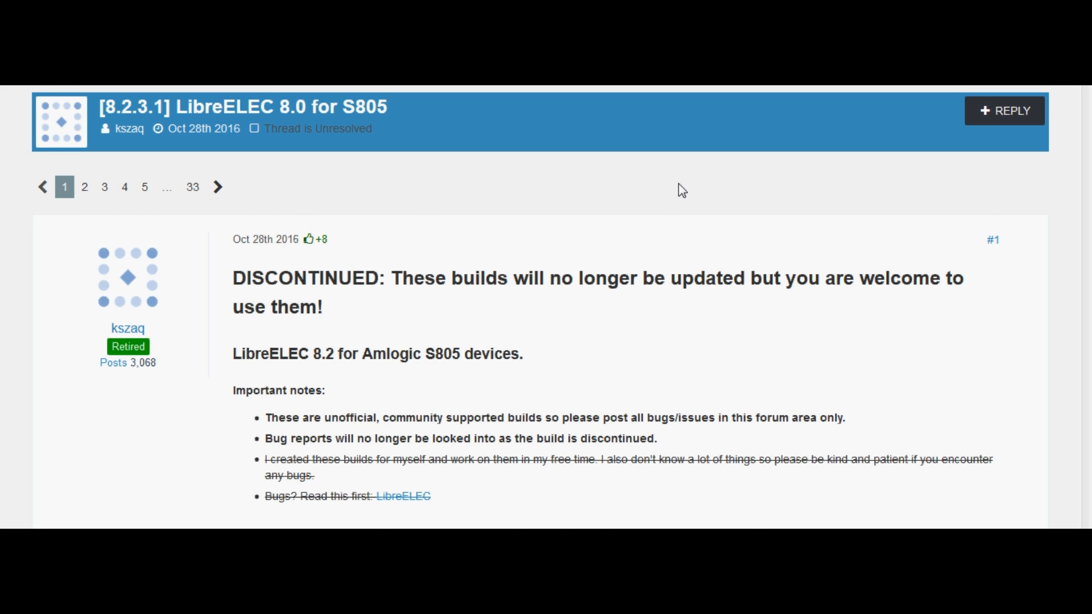
pyautogui.scroll(-3)
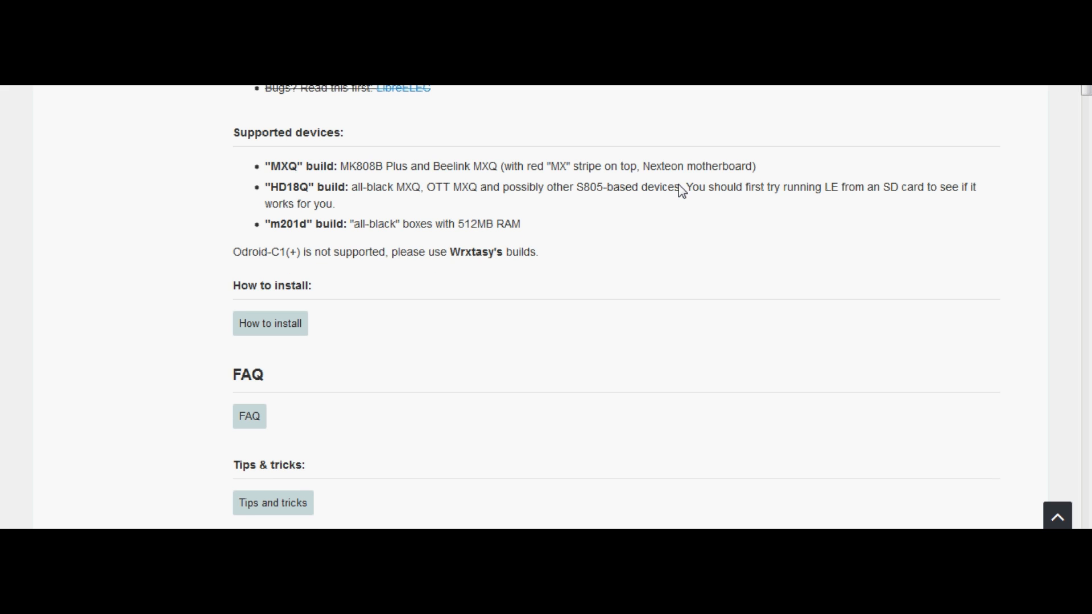
pyautogui.scroll(-3)
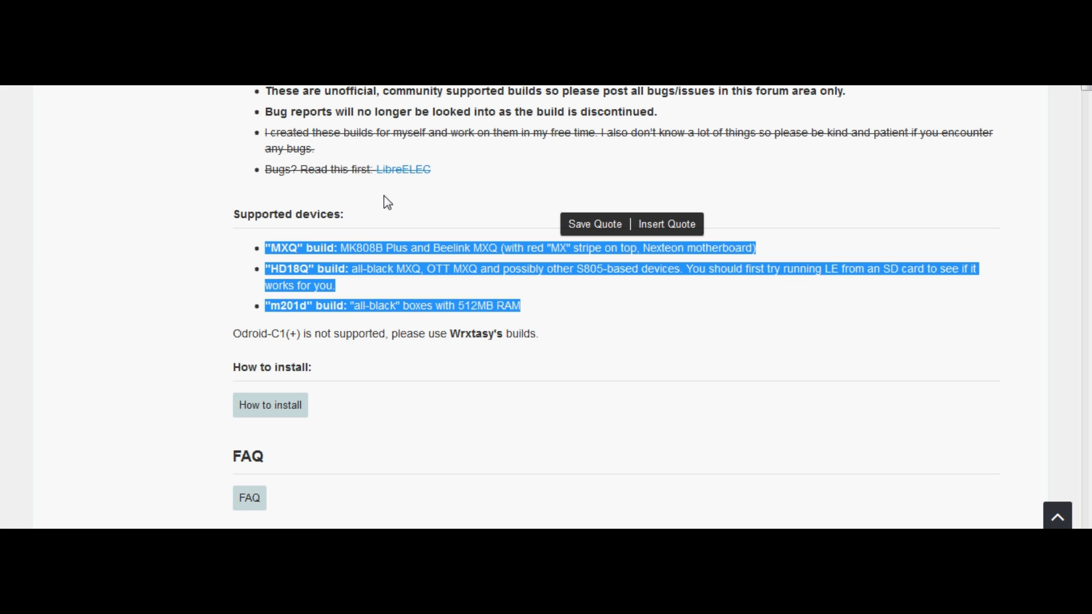
# Step: Scroll the Assets list past the AlexELEC-S9XX images down to Source code (zip)
pyautogui.click(566, 337)
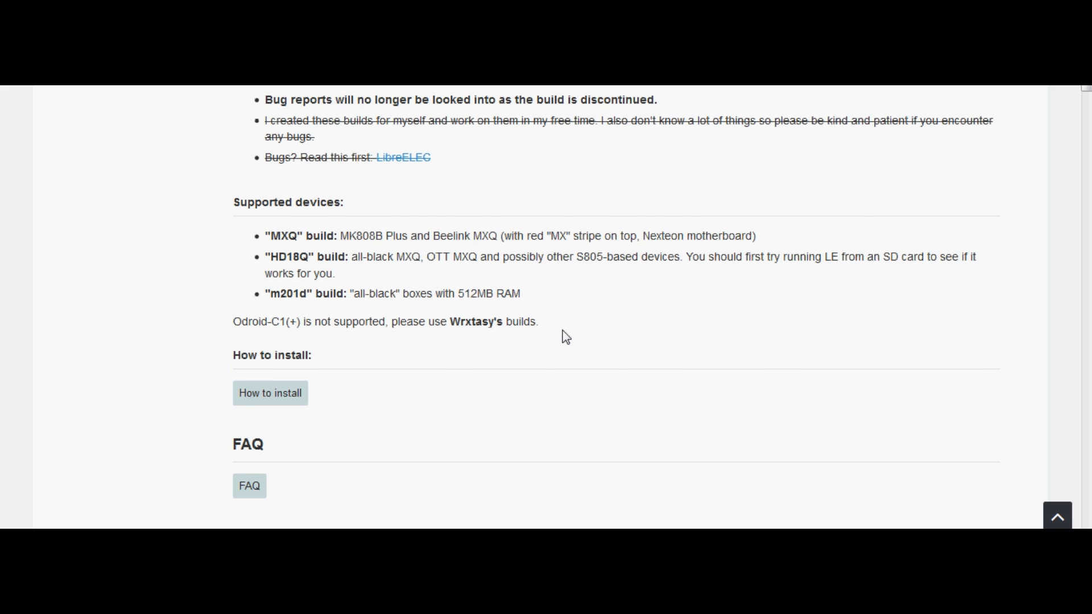
pyautogui.scroll(-3)
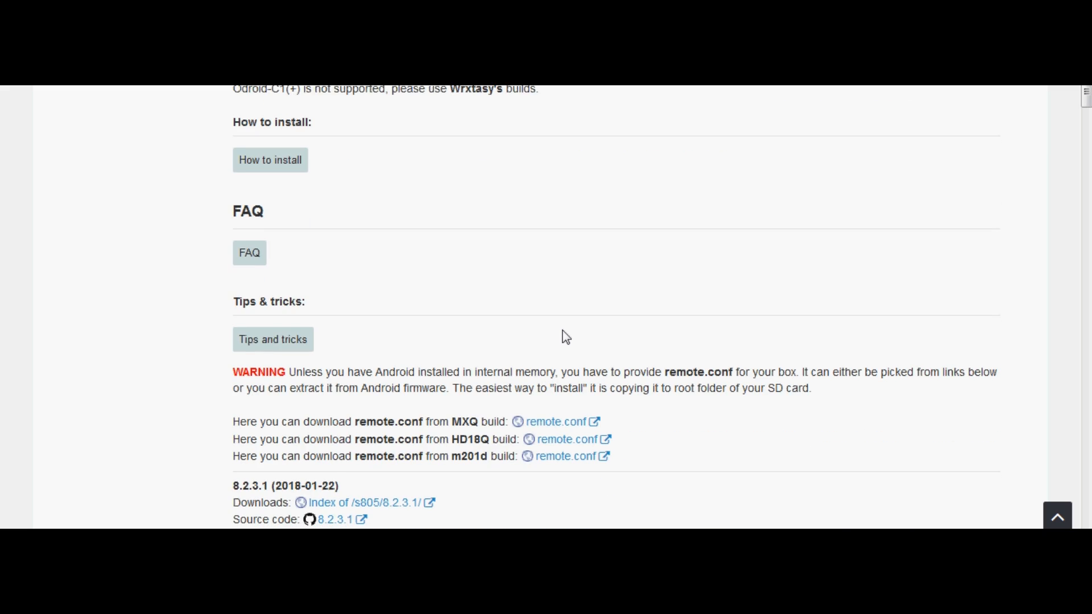
pyautogui.scroll(-3)
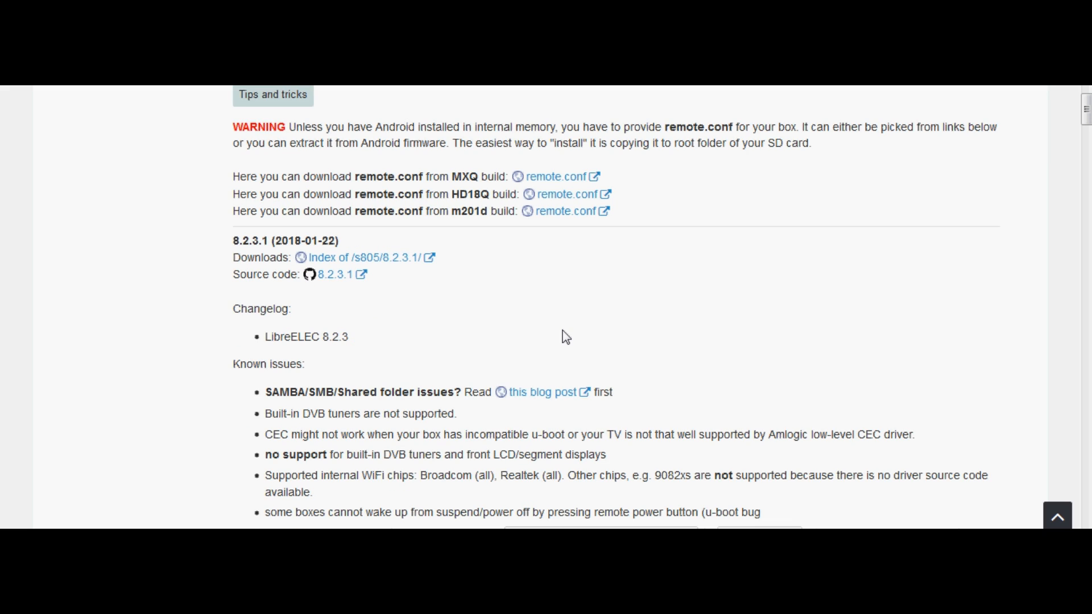
pyautogui.scroll(-3)
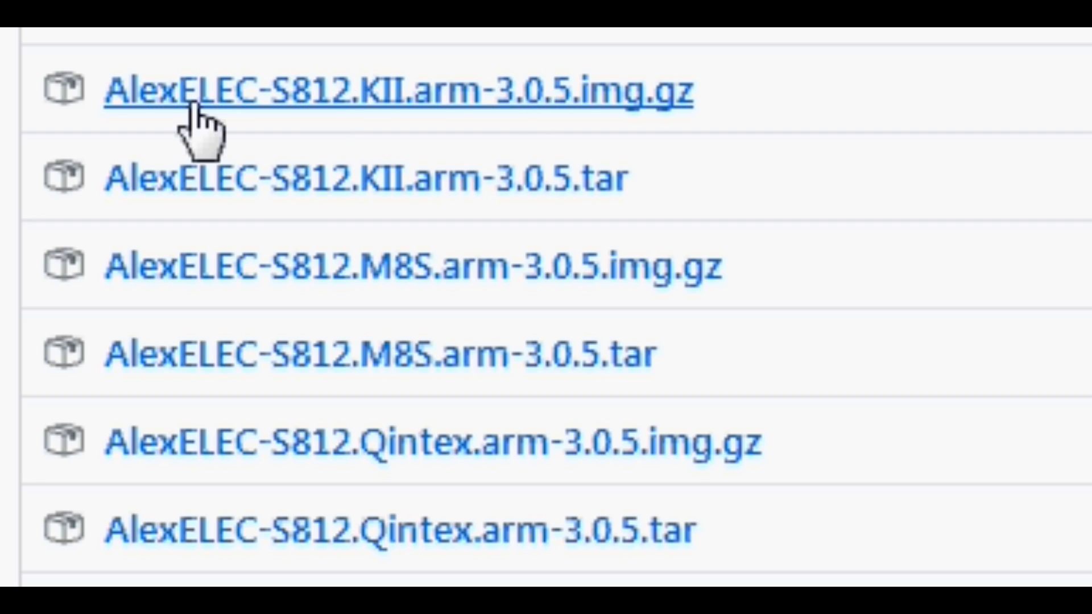
pyautogui.moveTo(437, 222)
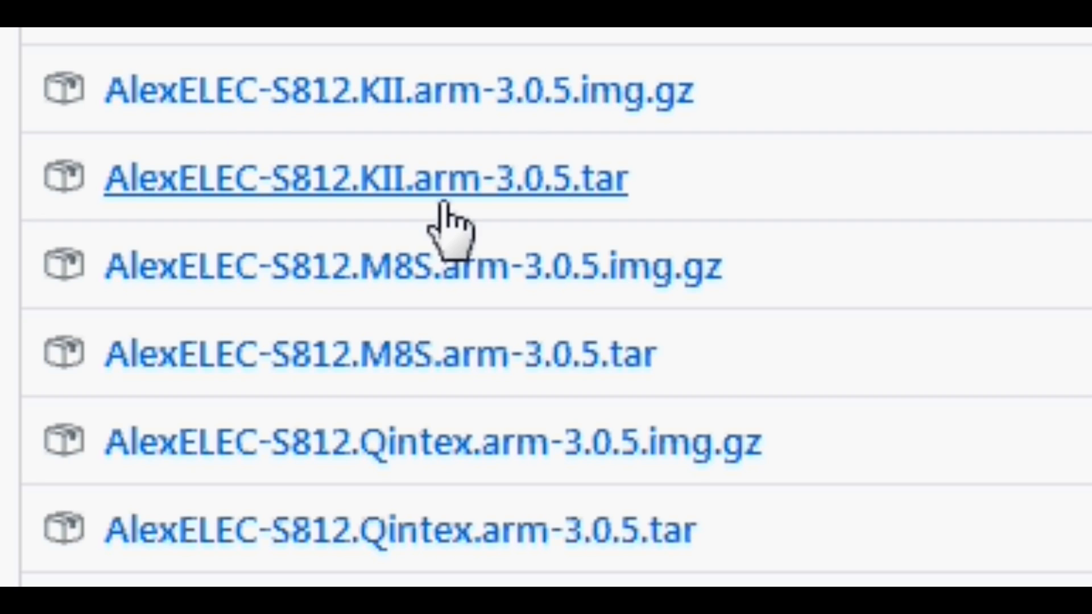
pyautogui.moveTo(493, 360)
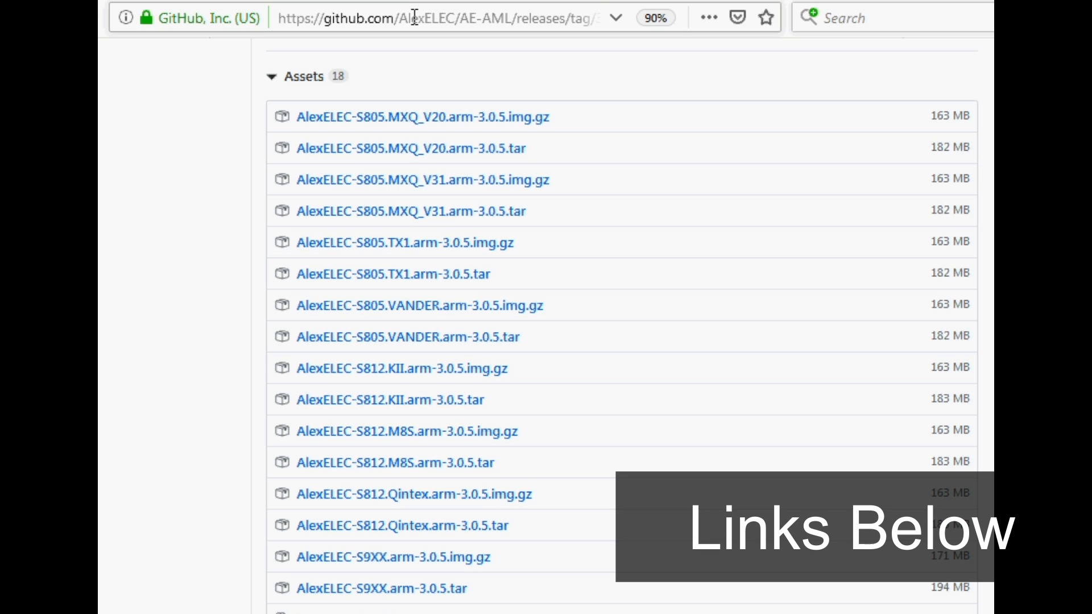
pyautogui.click(416, 15)
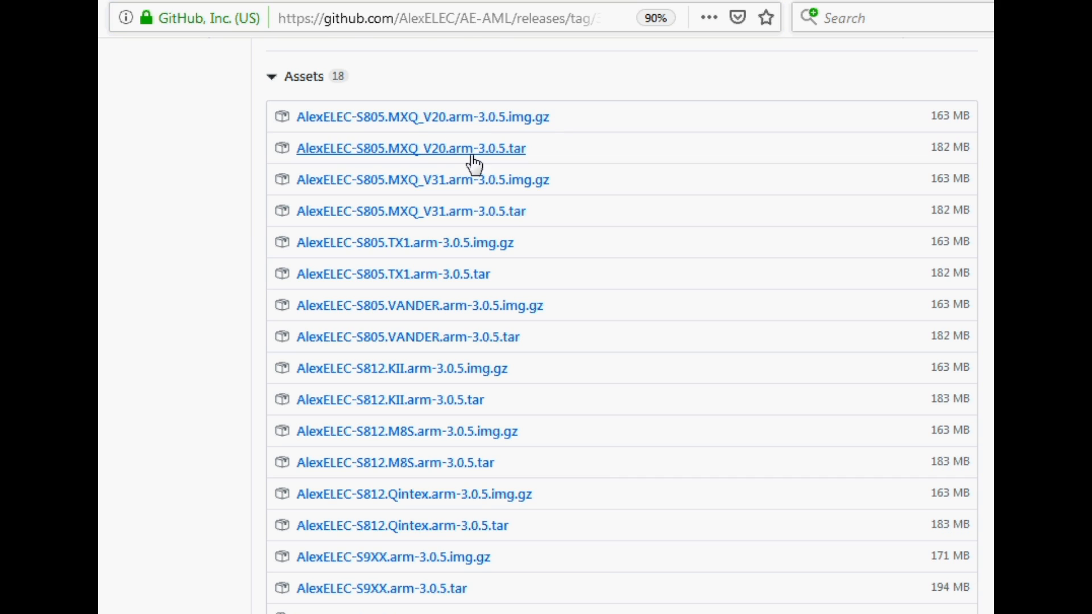
pyautogui.moveTo(409, 184)
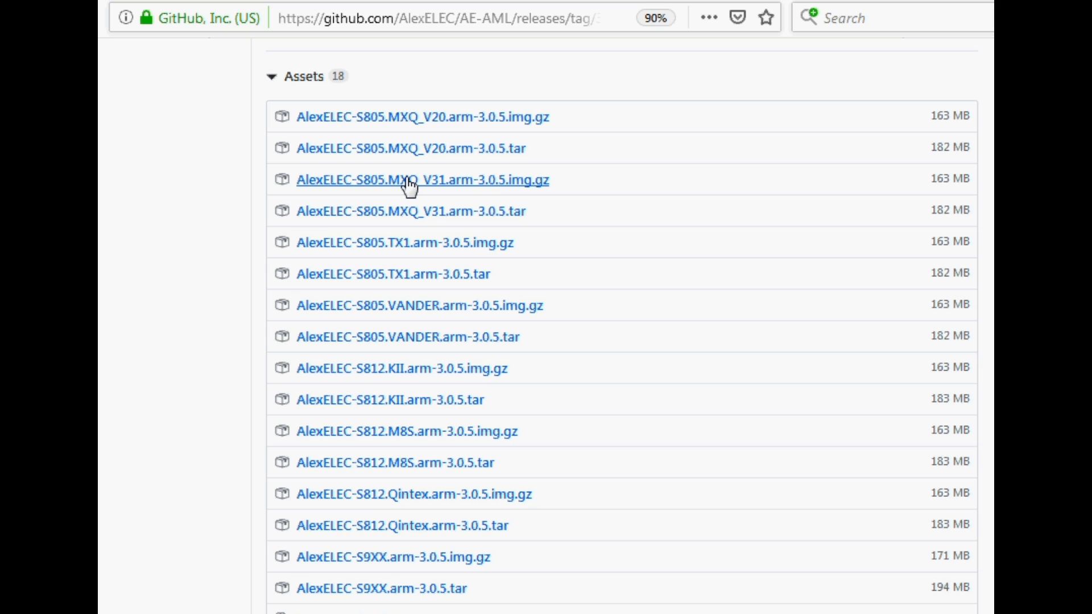
pyautogui.moveTo(306, 258)
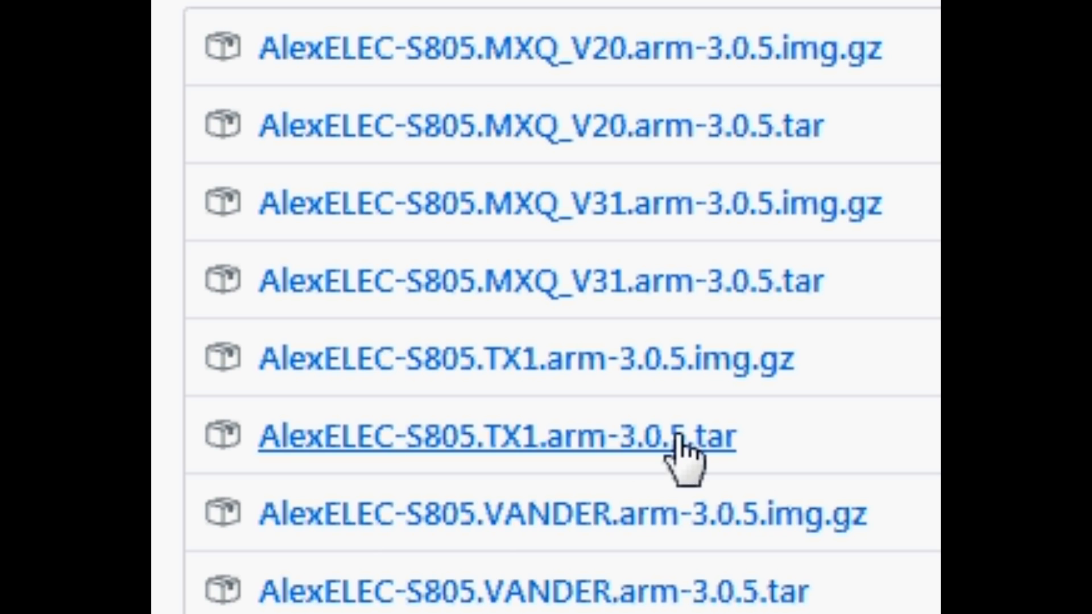
pyautogui.moveTo(787, 592)
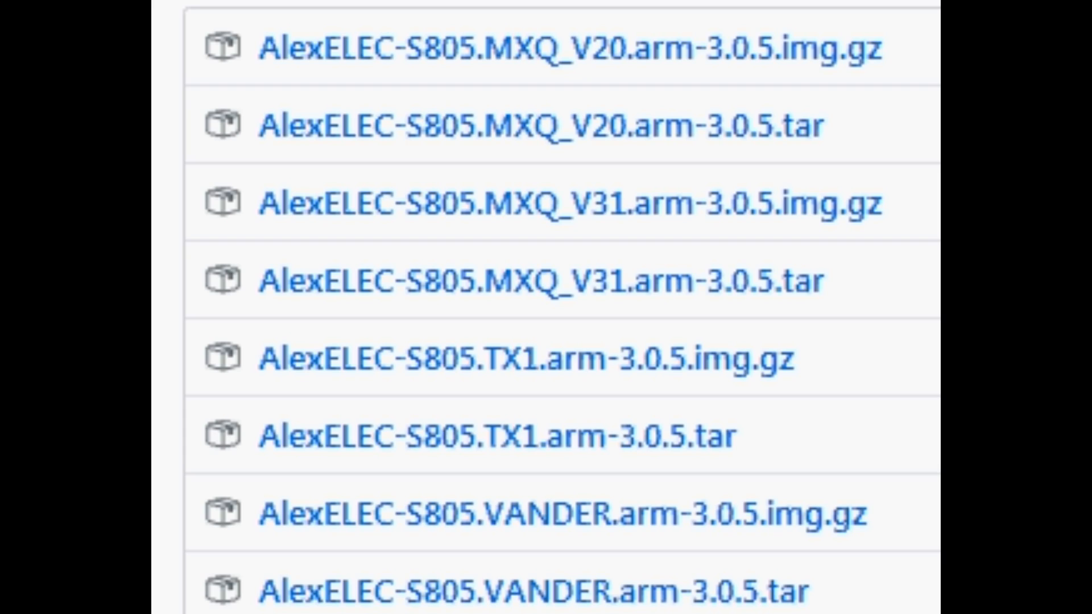
pyautogui.moveTo(798, 521)
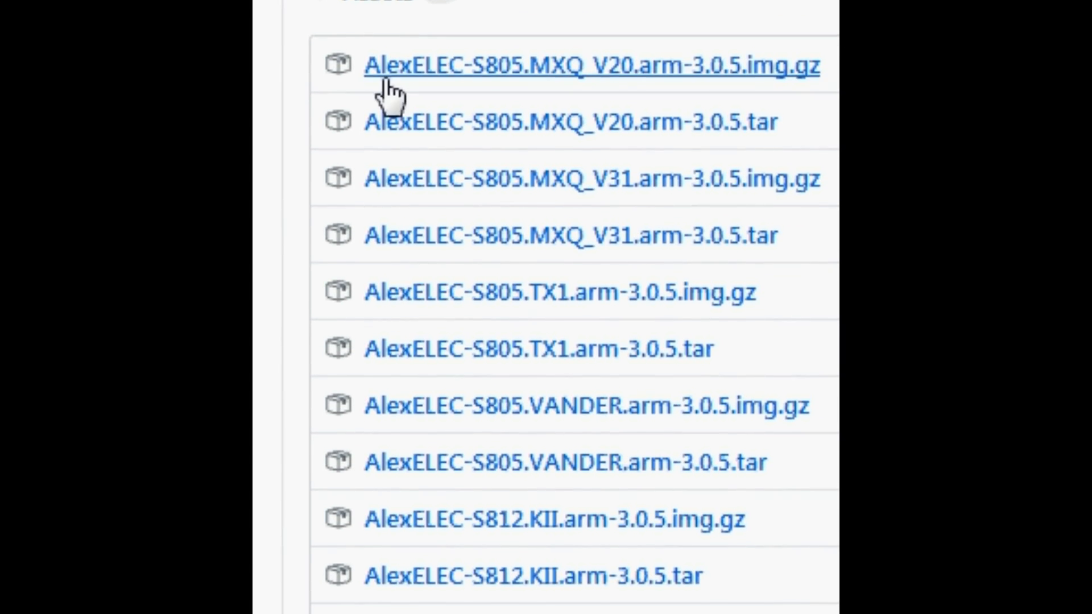
pyautogui.scroll(-3)
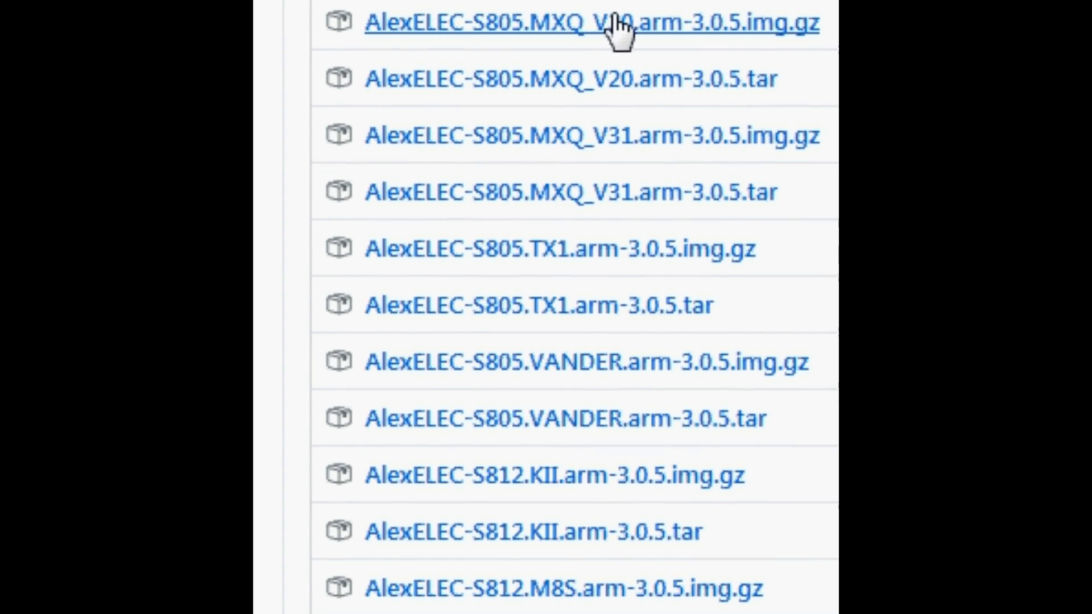
pyautogui.scroll(-3)
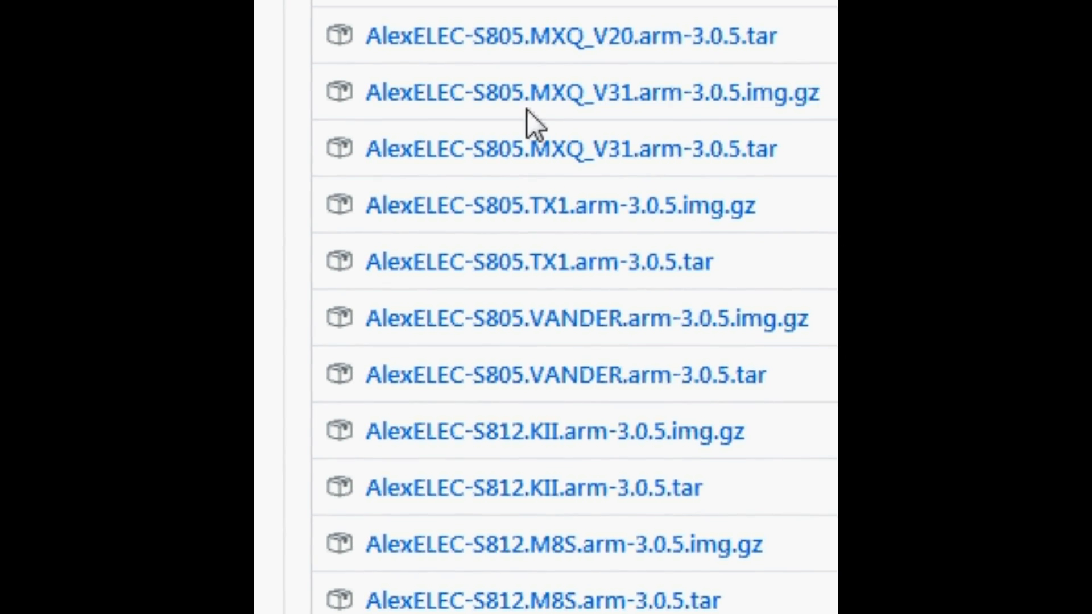
pyautogui.scroll(-3)
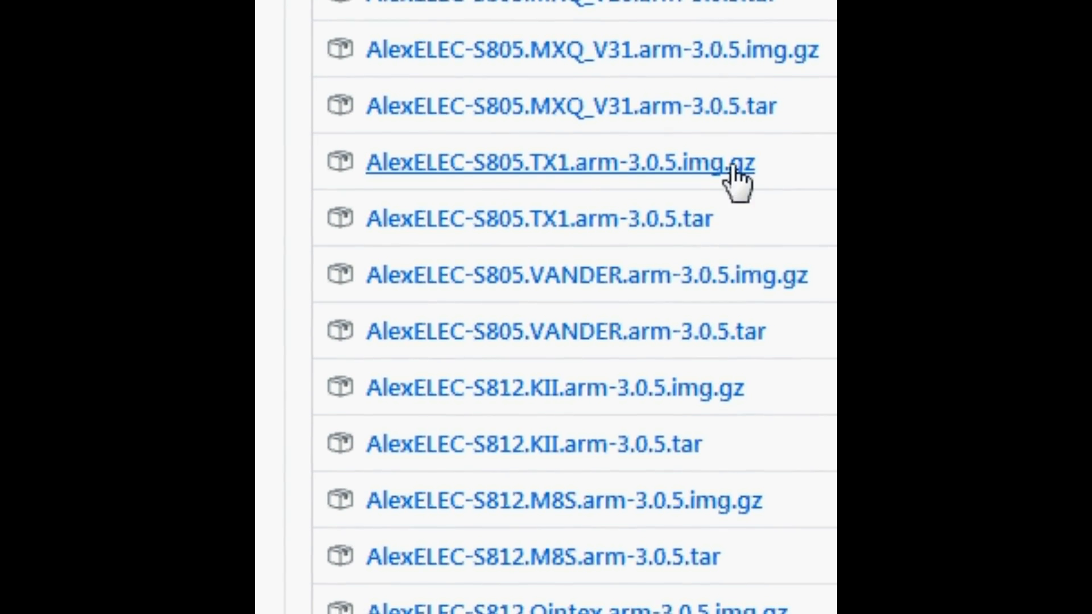
pyautogui.scroll(-3)
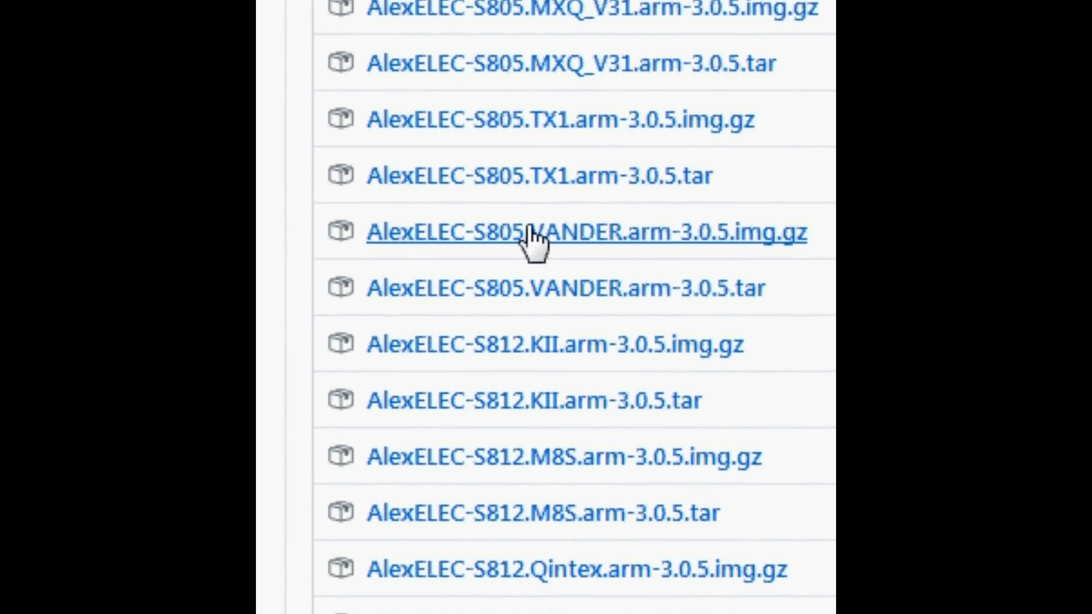
pyautogui.scroll(-3)
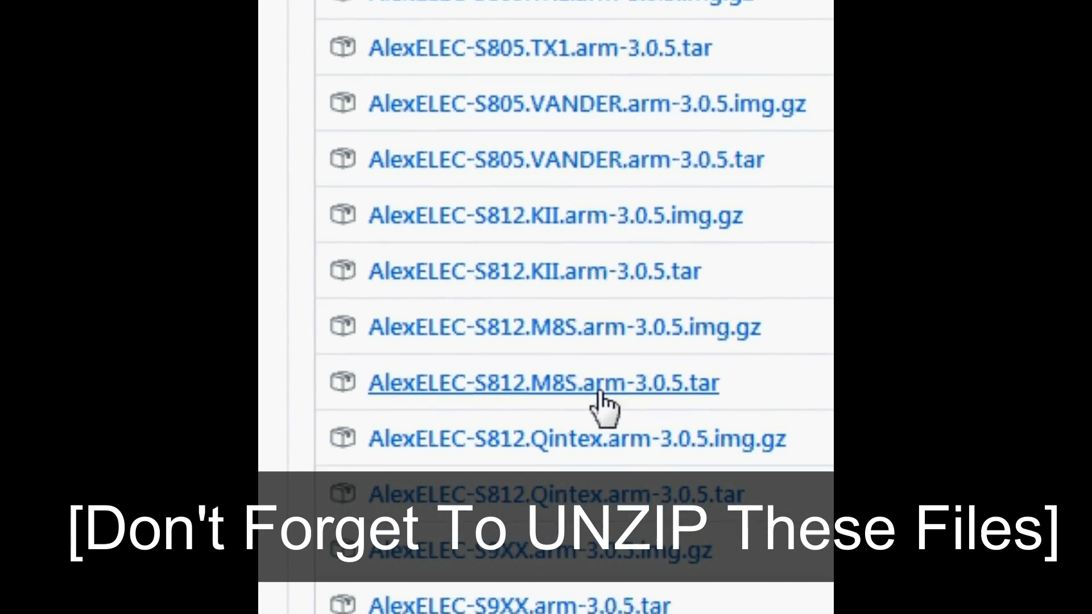
pyautogui.scroll(-3)
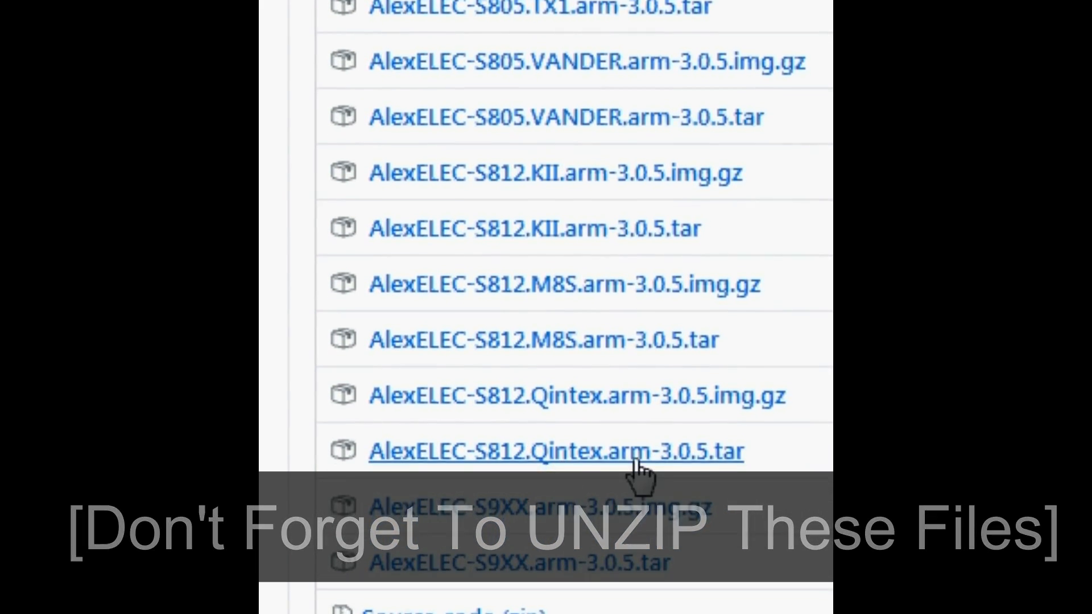
pyautogui.scroll(-3)
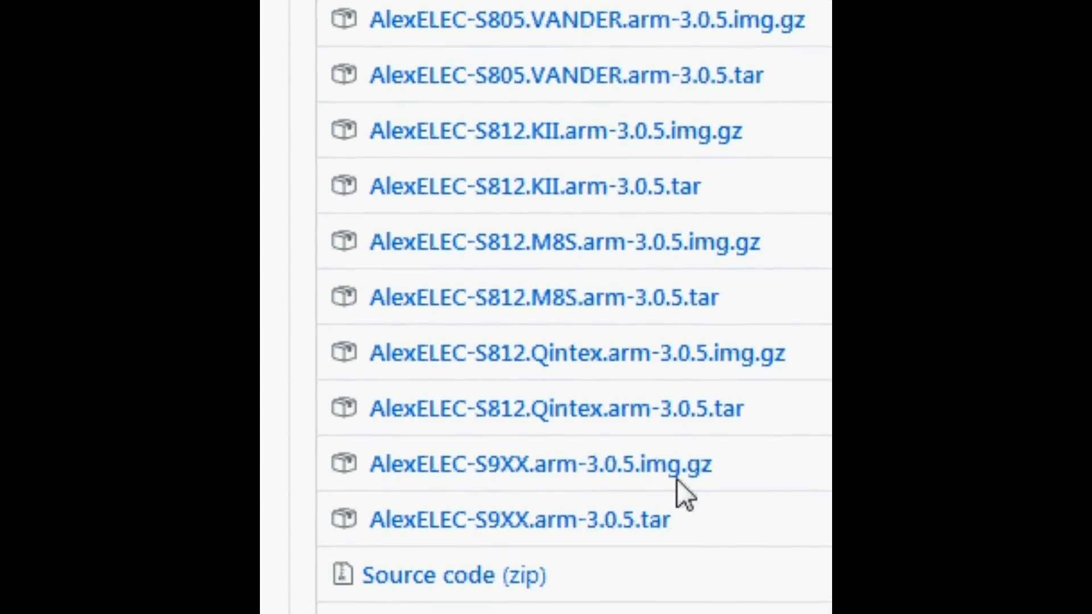
pyautogui.scroll(-3)
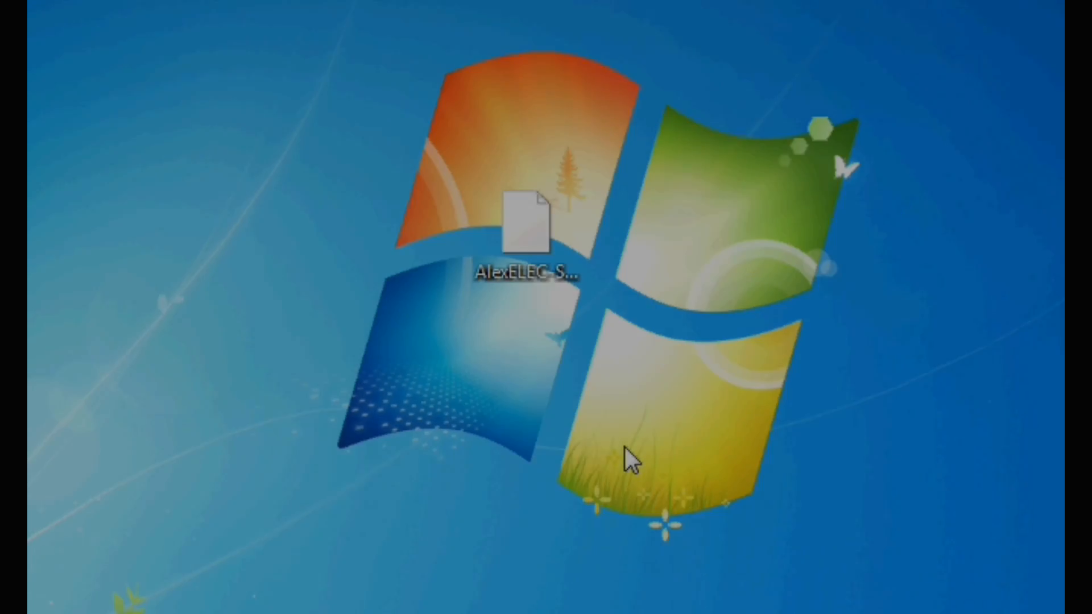
# Step: Extract AlexELEC-S805.MXQ_V20.arm-3.0.5.img from the .img.gz on the desktop and launch Win32 Disk Imager
pyautogui.rightClick(523, 219)
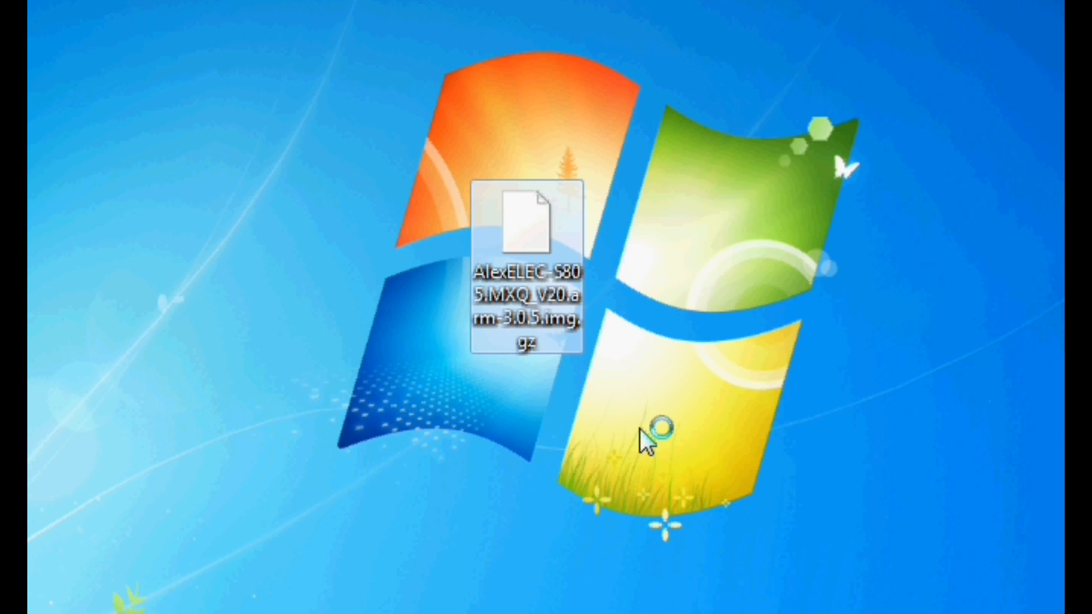
pyautogui.doubleClick(524, 223)
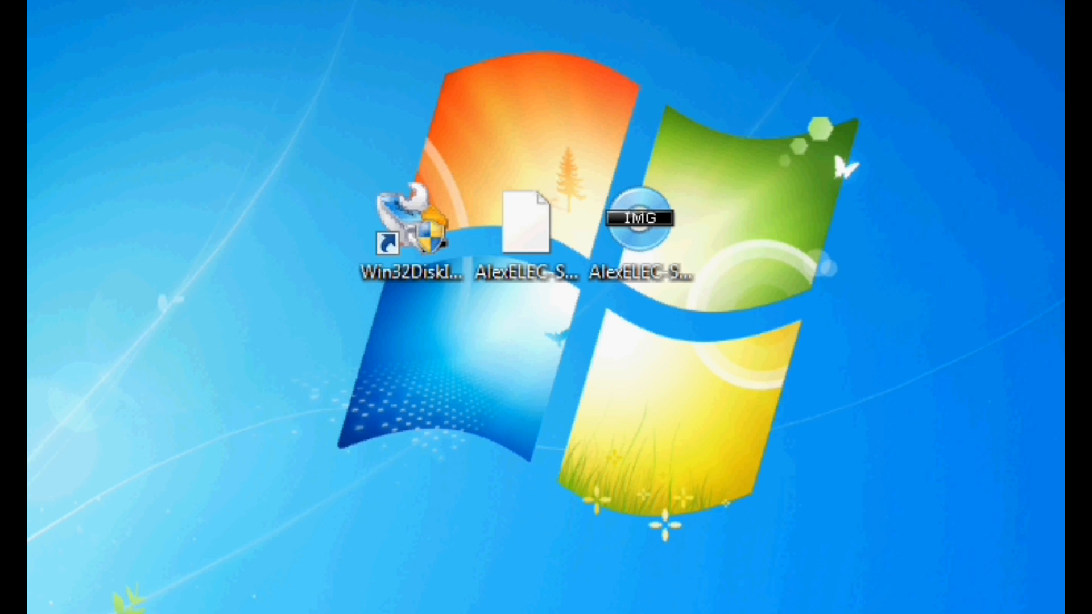
pyautogui.moveTo(690, 339)
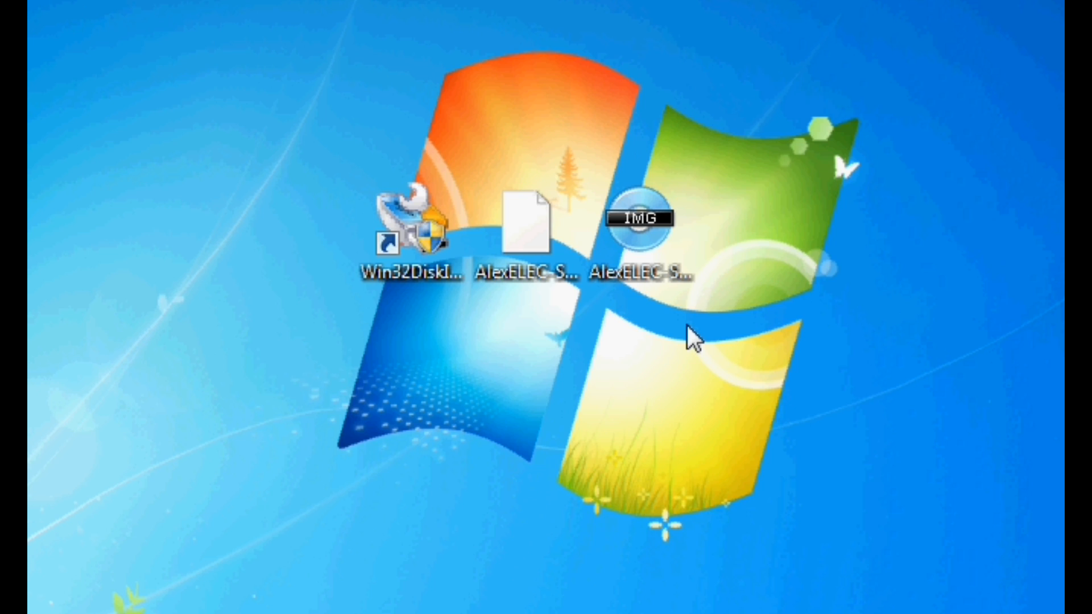
pyautogui.moveTo(577, 352)
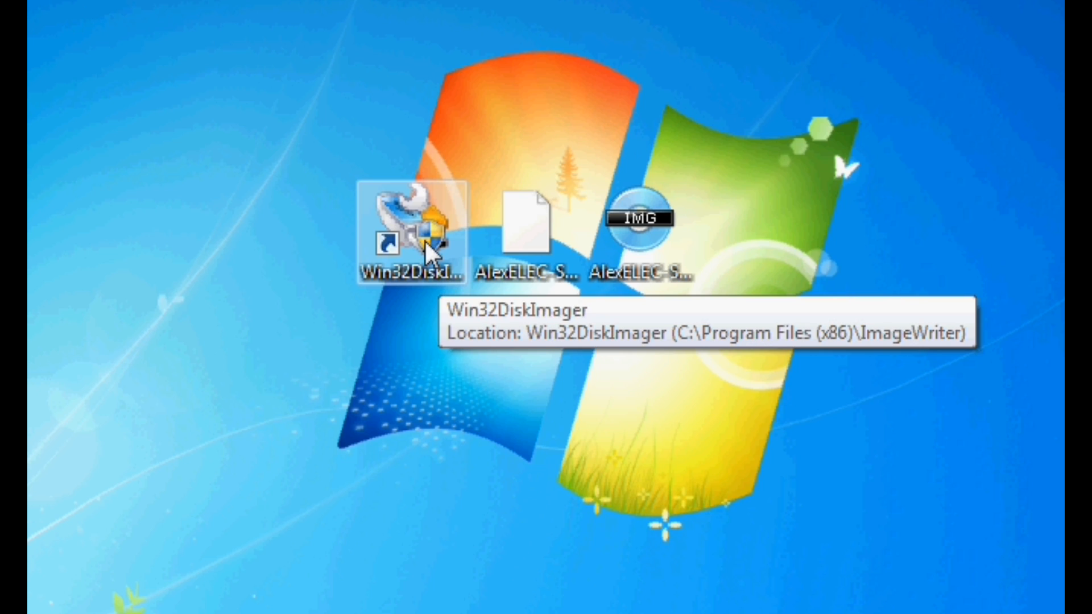
pyautogui.moveTo(479, 421)
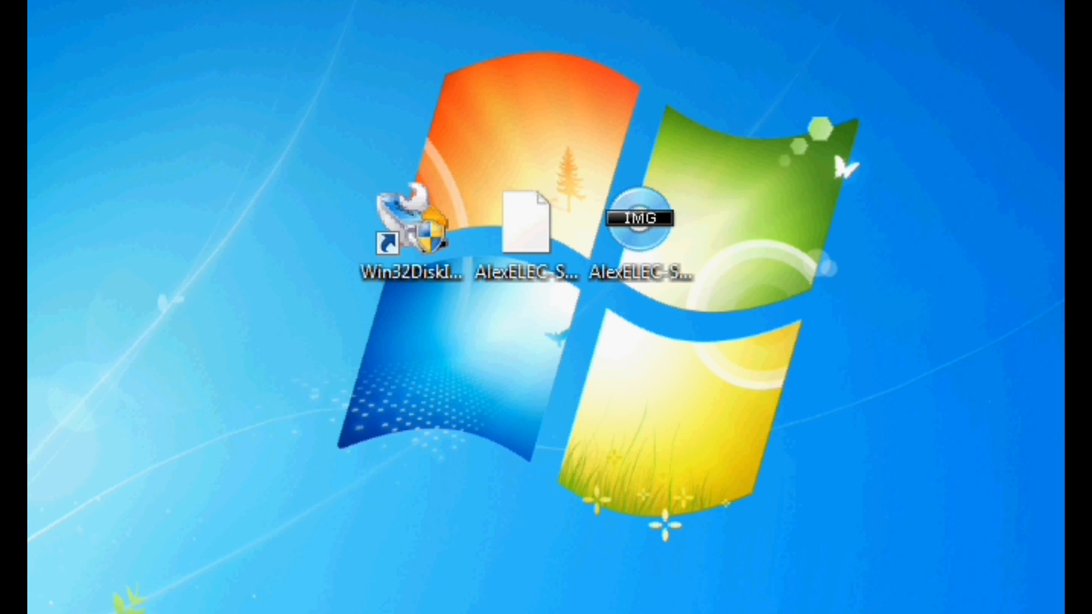
pyautogui.moveTo(719, 337)
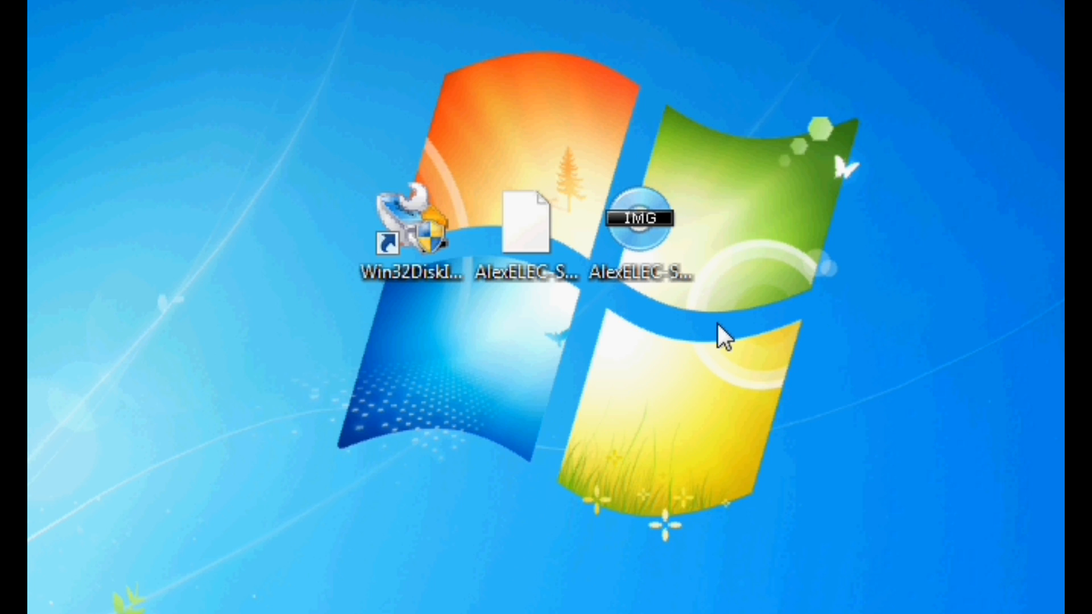
pyautogui.doubleClick(411, 226)
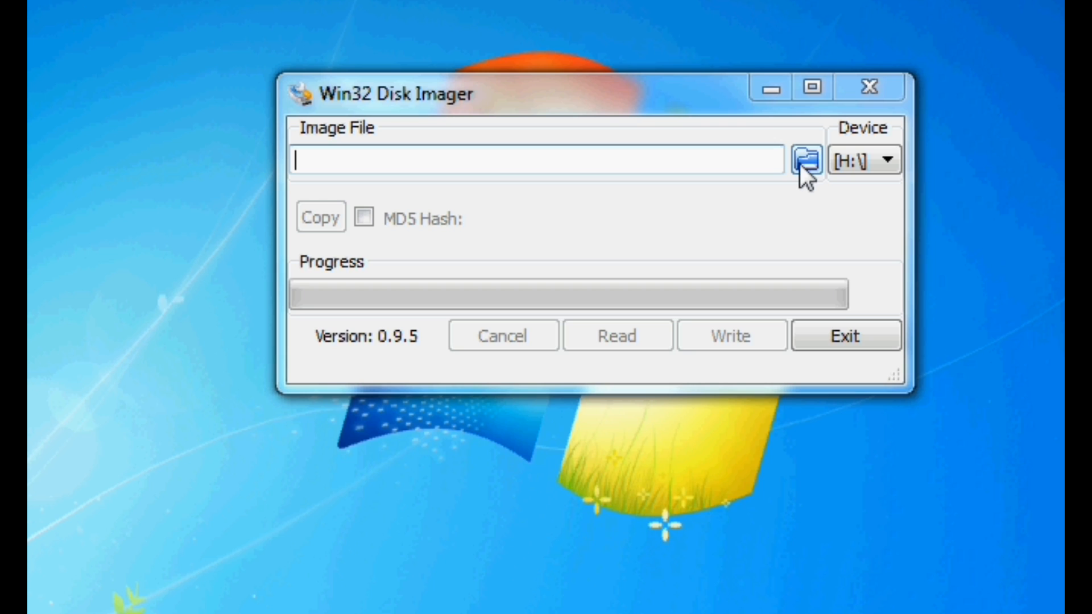
# Step: Select AlexELEC-S805.MXQ_V20.arm-3.0.5.img from the Desktop as the image file
pyautogui.click(804, 159)
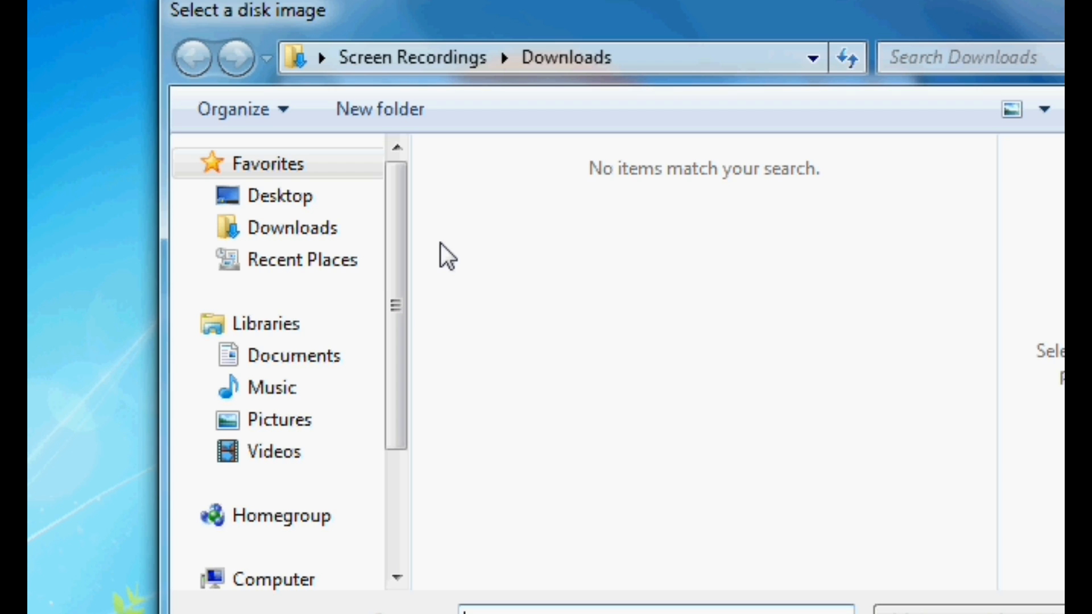
pyautogui.click(280, 196)
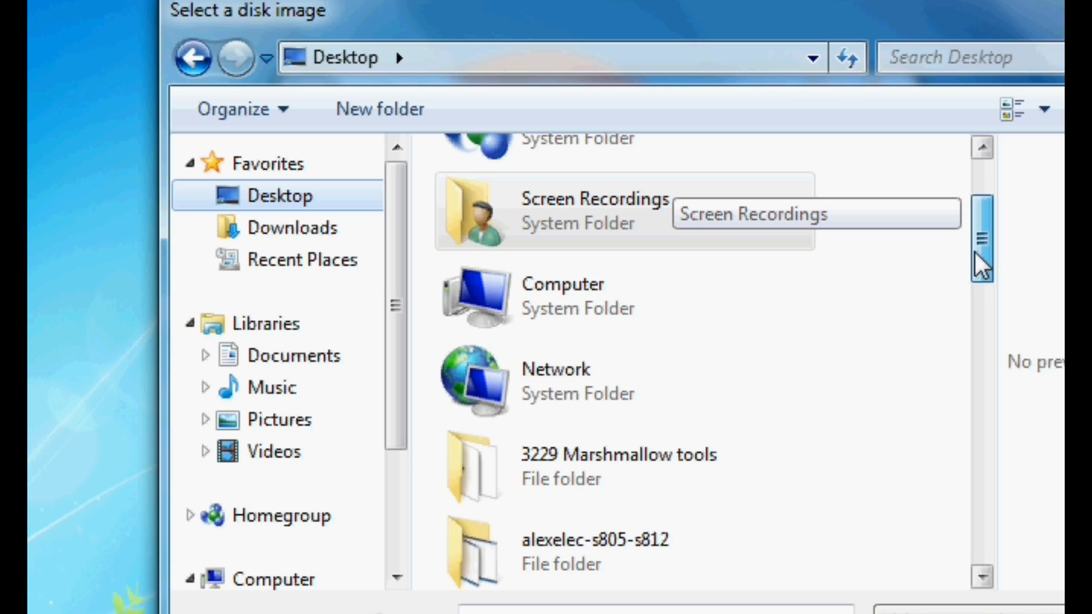
pyautogui.scroll(-3)
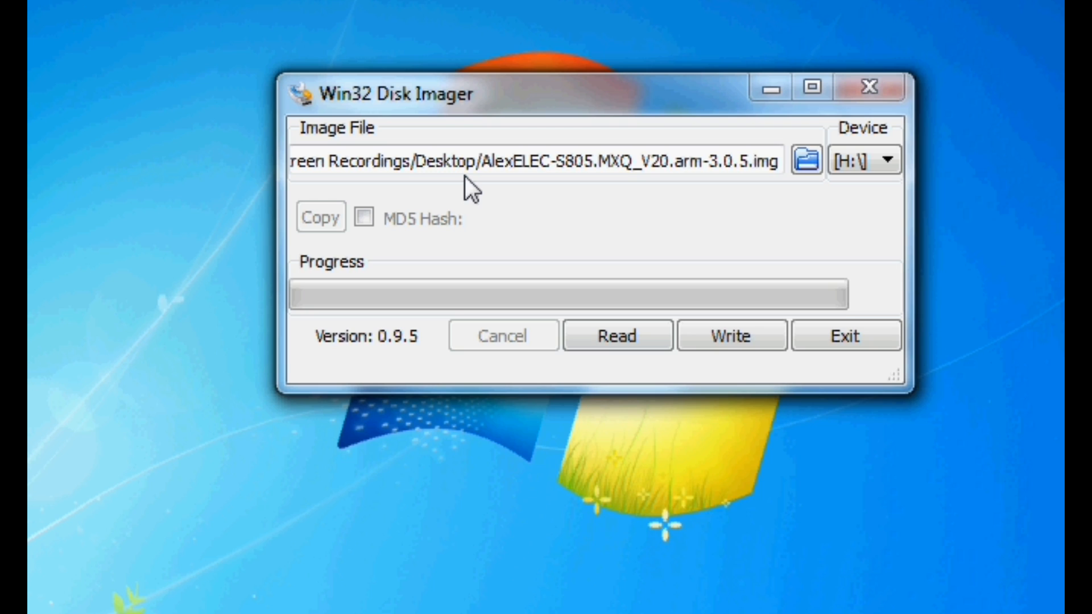
pyautogui.click(875, 157)
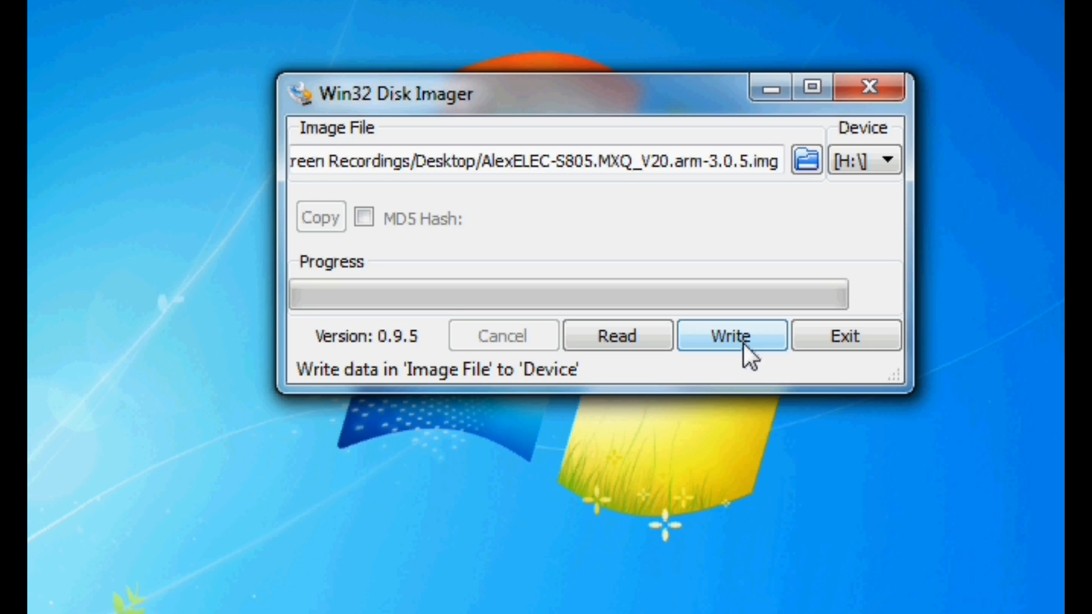
# Step: Write the image to drive H:, confirming the overwrite warning
pyautogui.click(732, 335)
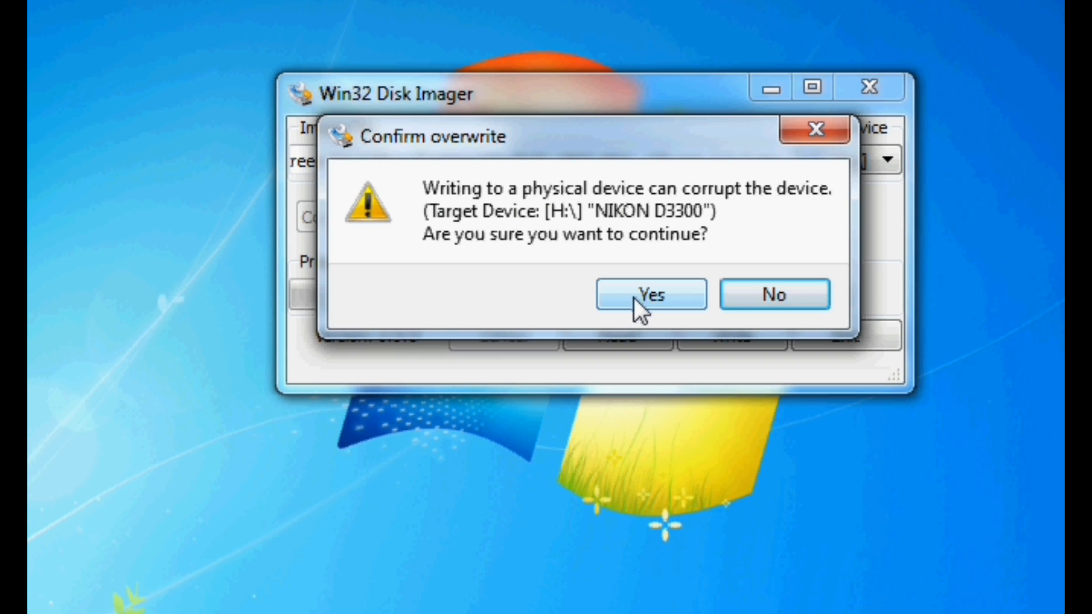
pyautogui.click(651, 294)
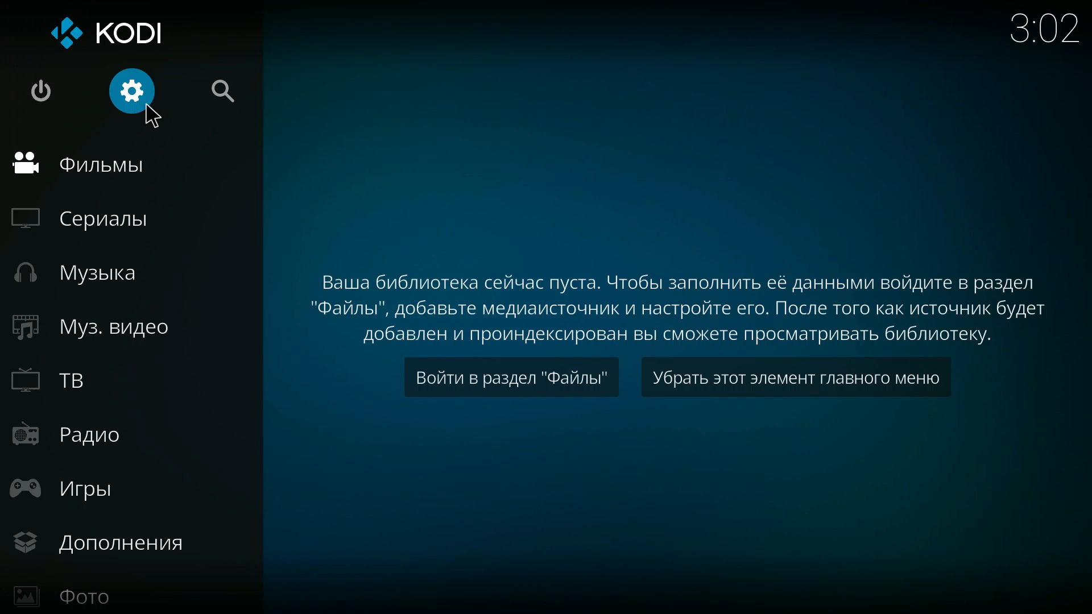
# Step: Open the Interface (Интерфейс) settings from Kodi's system settings gear
pyautogui.click(132, 91)
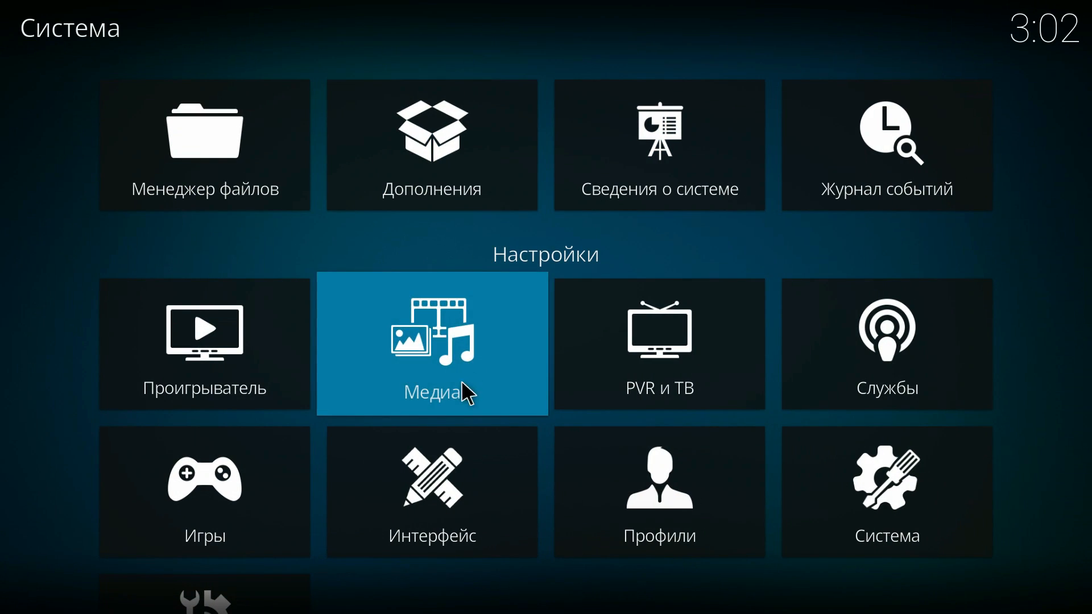
pyautogui.moveTo(448, 505)
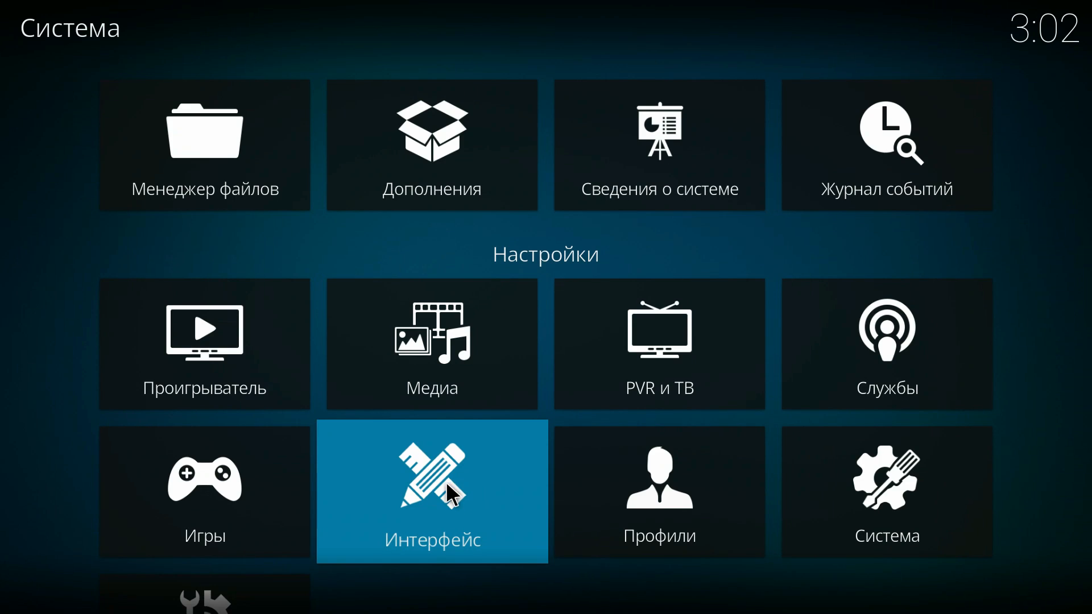
pyautogui.click(432, 491)
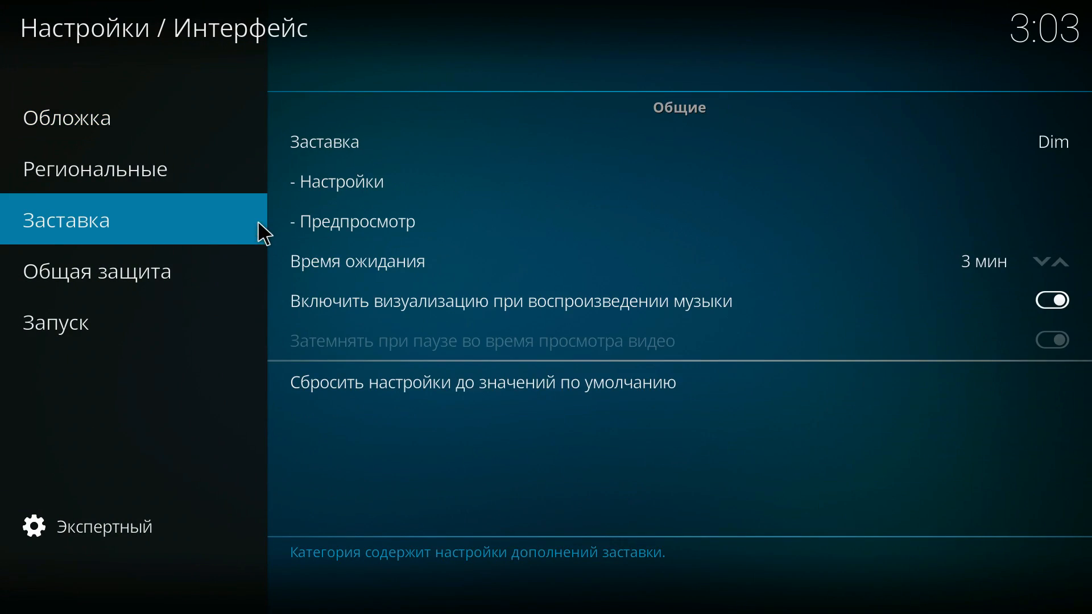
pyautogui.click(117, 171)
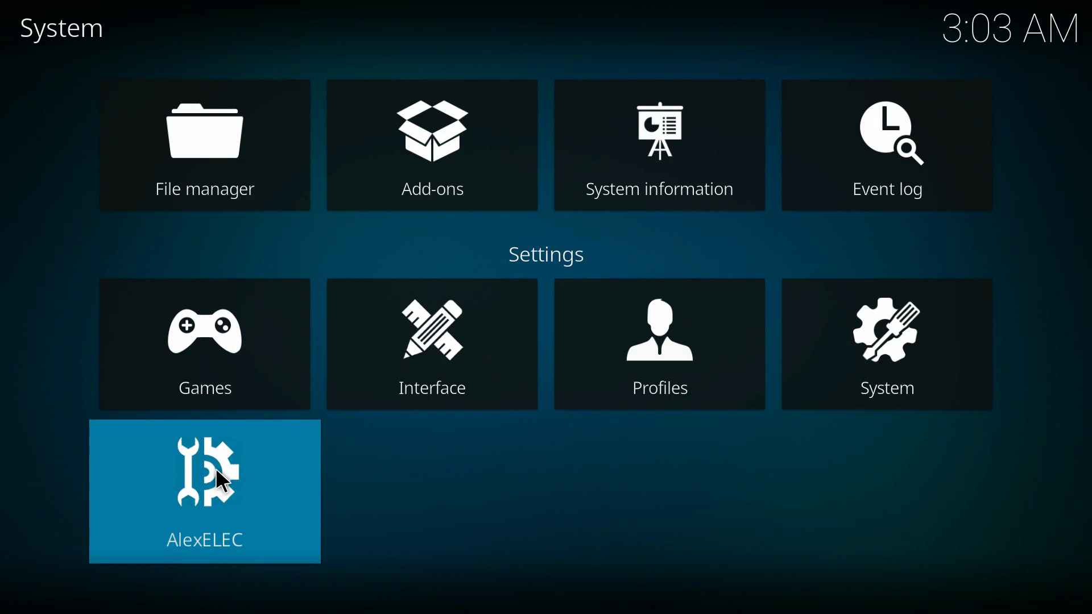
# Step: Open AlexELEC Connections and attempt to join SKY765C1, getting 'Network Error: Invalid arguments'
pyautogui.click(205, 480)
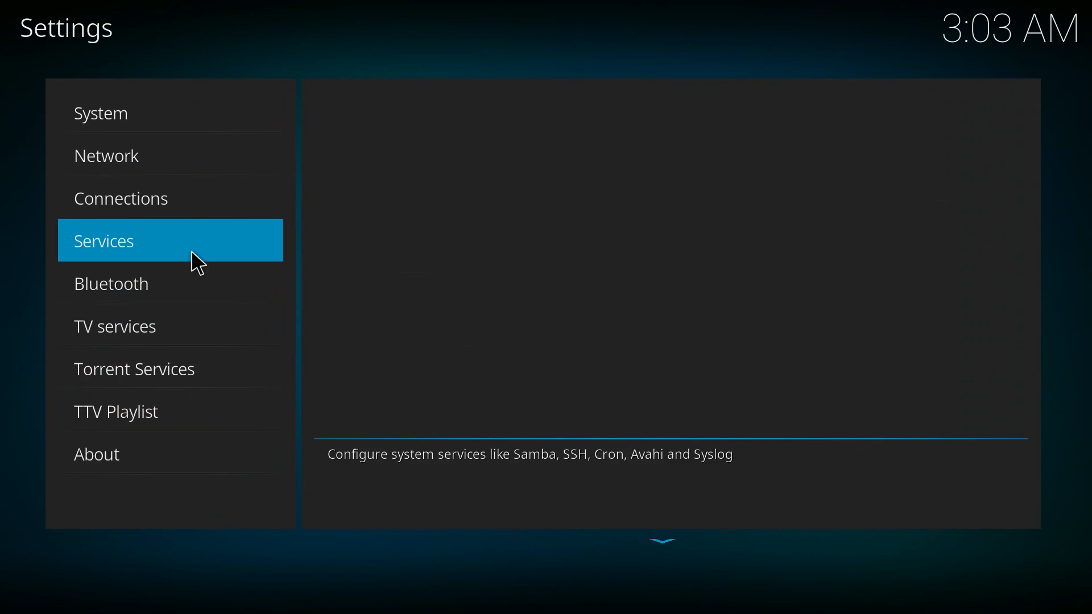
pyautogui.click(120, 198)
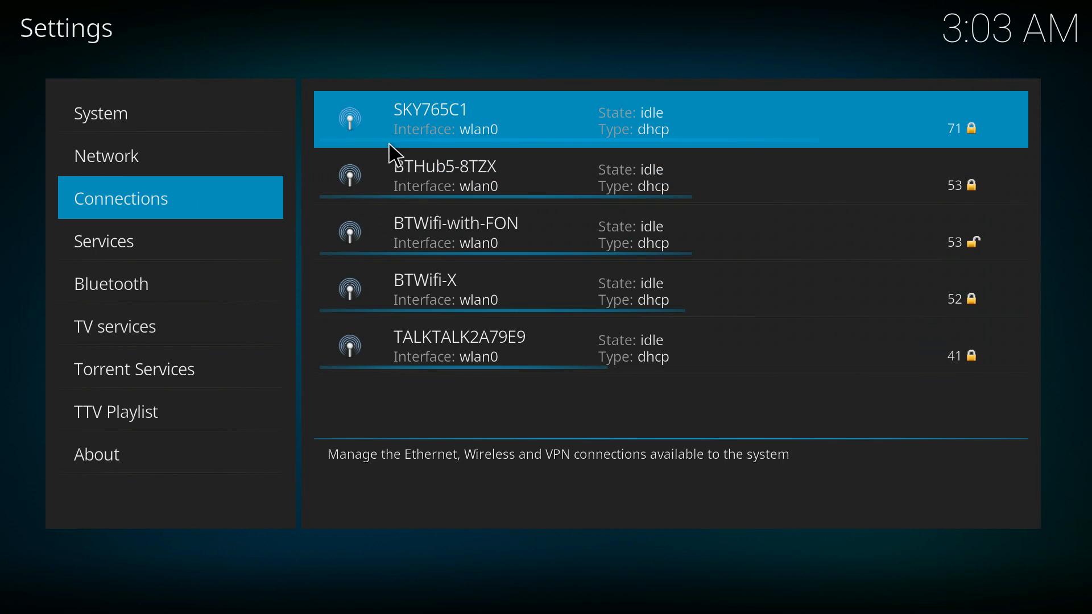
pyautogui.moveTo(476, 130)
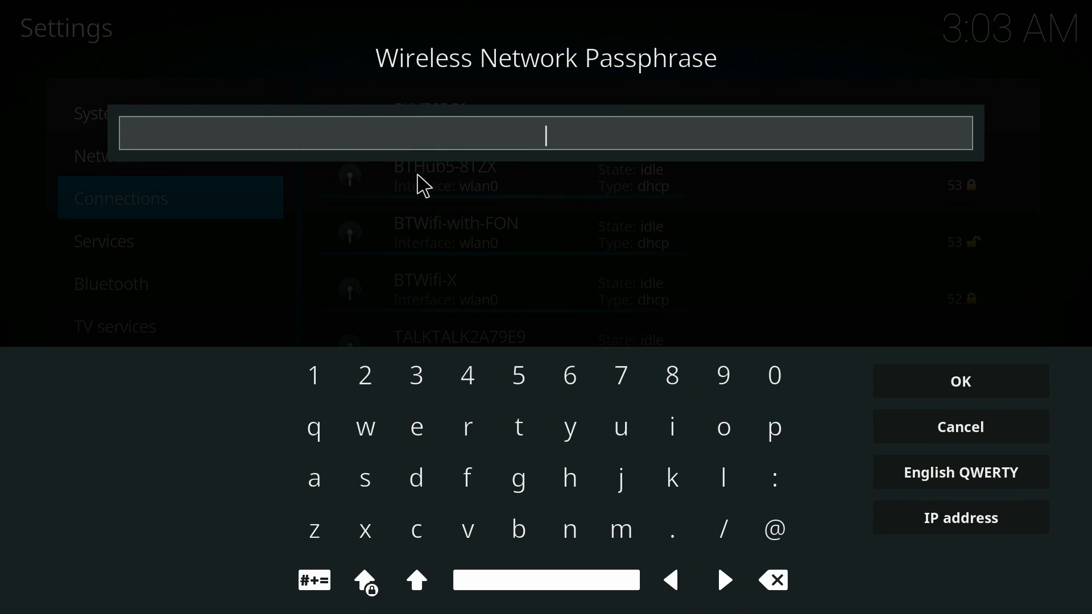
pyautogui.moveTo(949, 476)
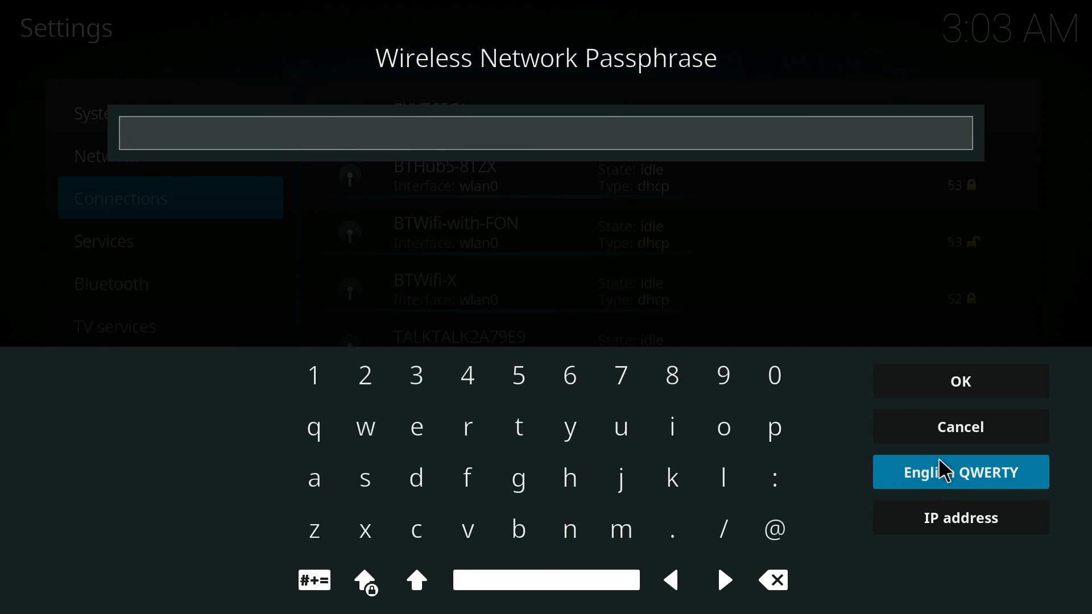
pyautogui.click(960, 381)
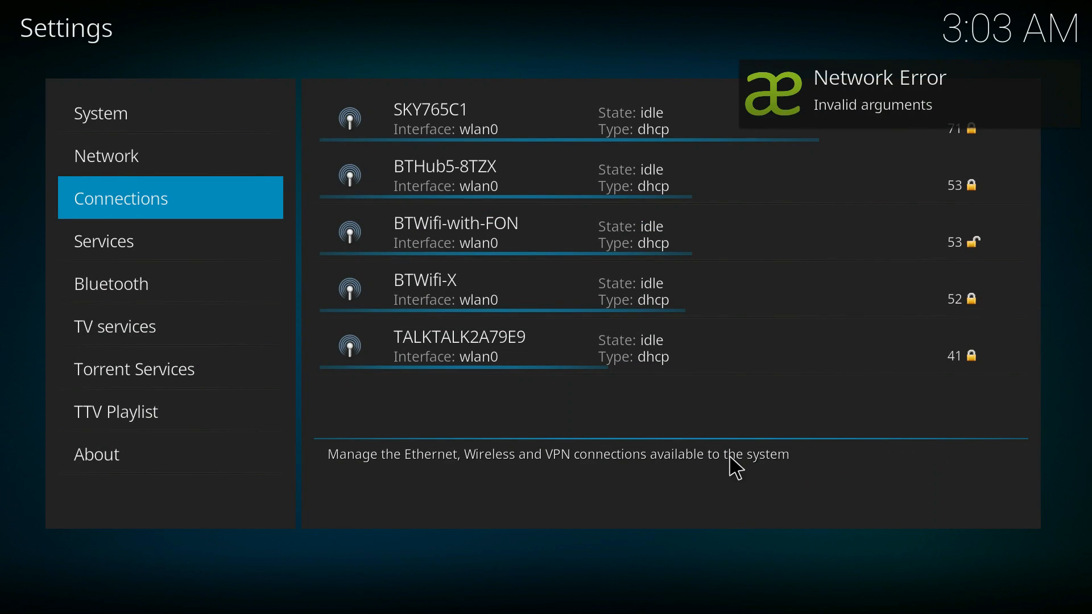
pyautogui.moveTo(709, 450)
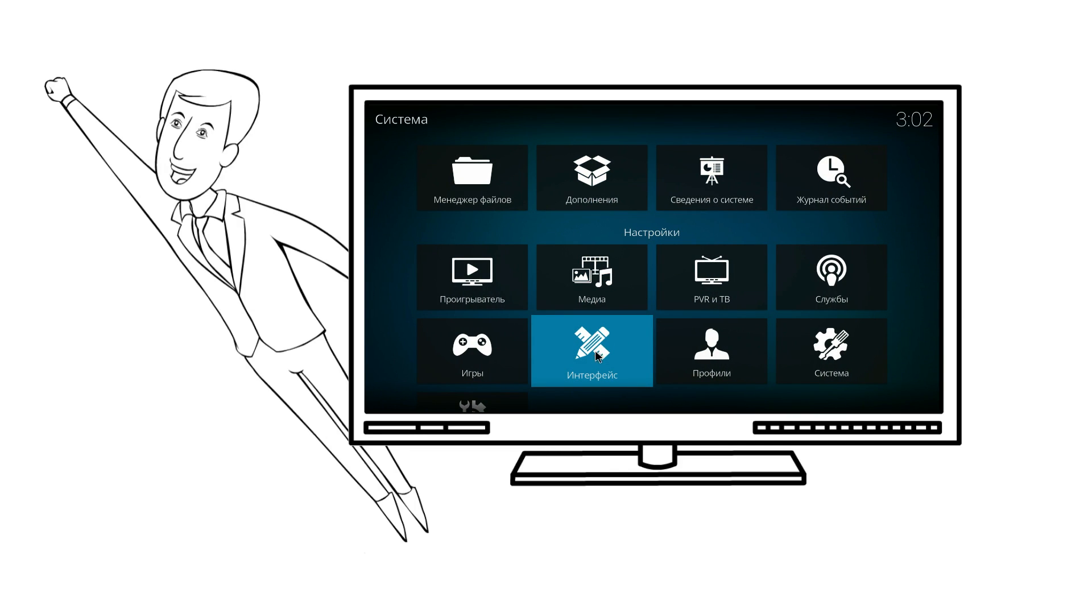
# Step: Open the Regional (Региональные) category of Interface settings showing Language set to Russian
pyautogui.click(591, 351)
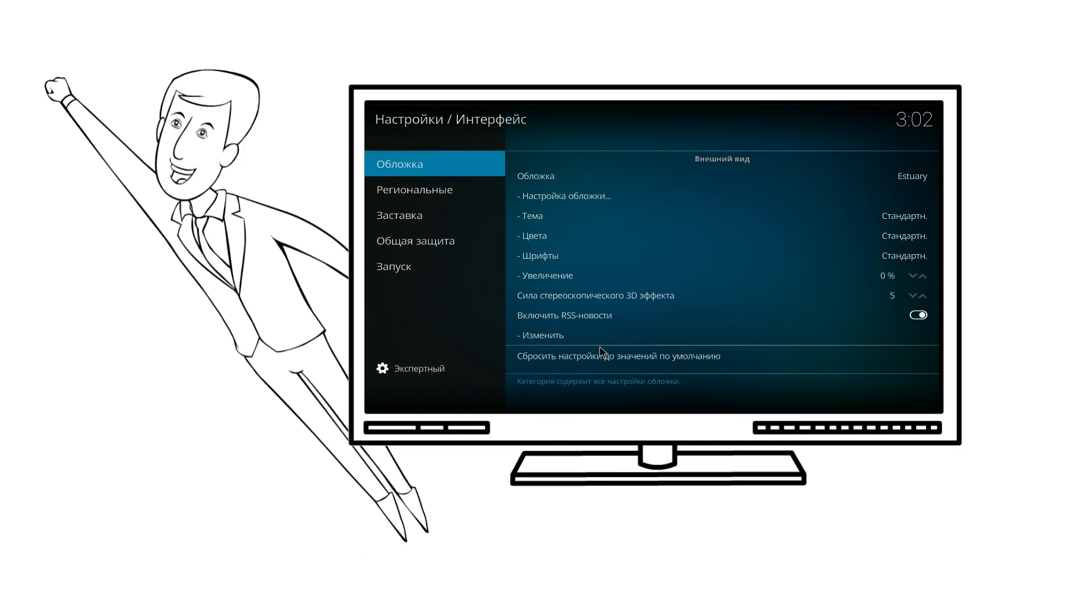
pyautogui.click(414, 189)
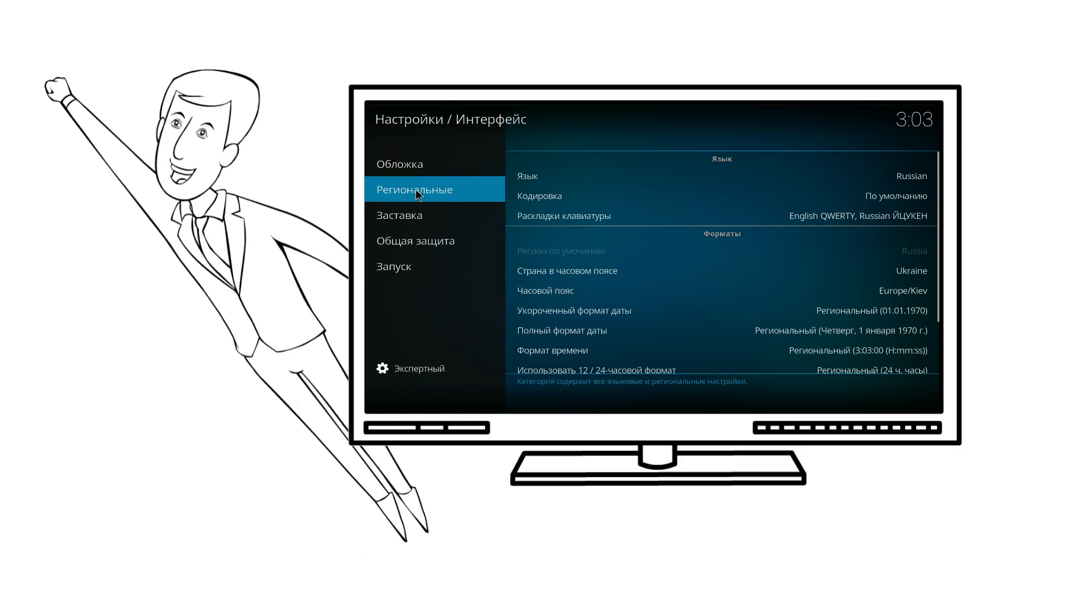
pyautogui.moveTo(560, 188)
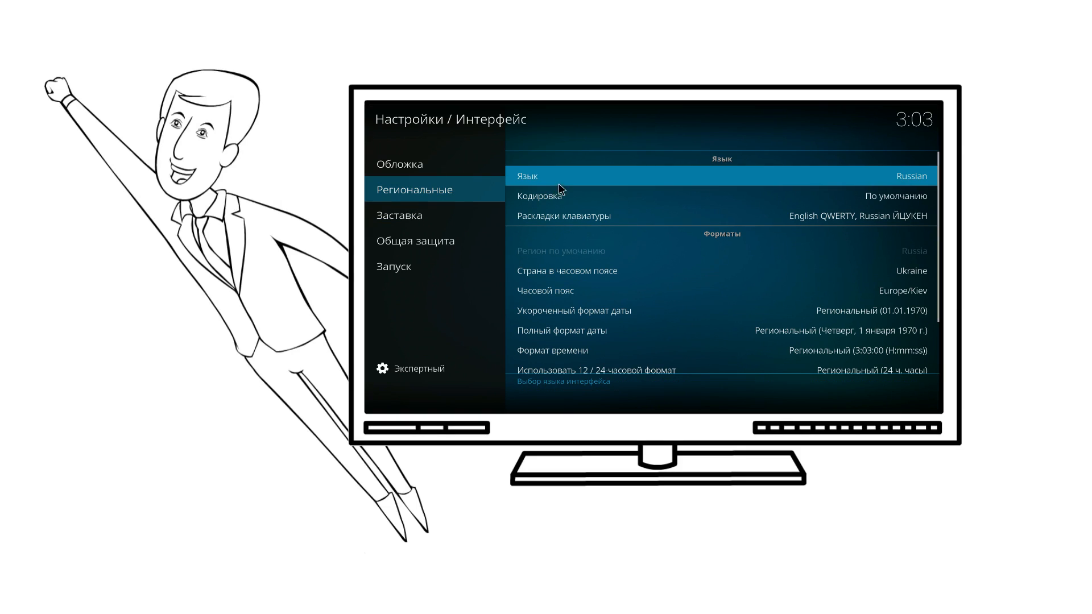